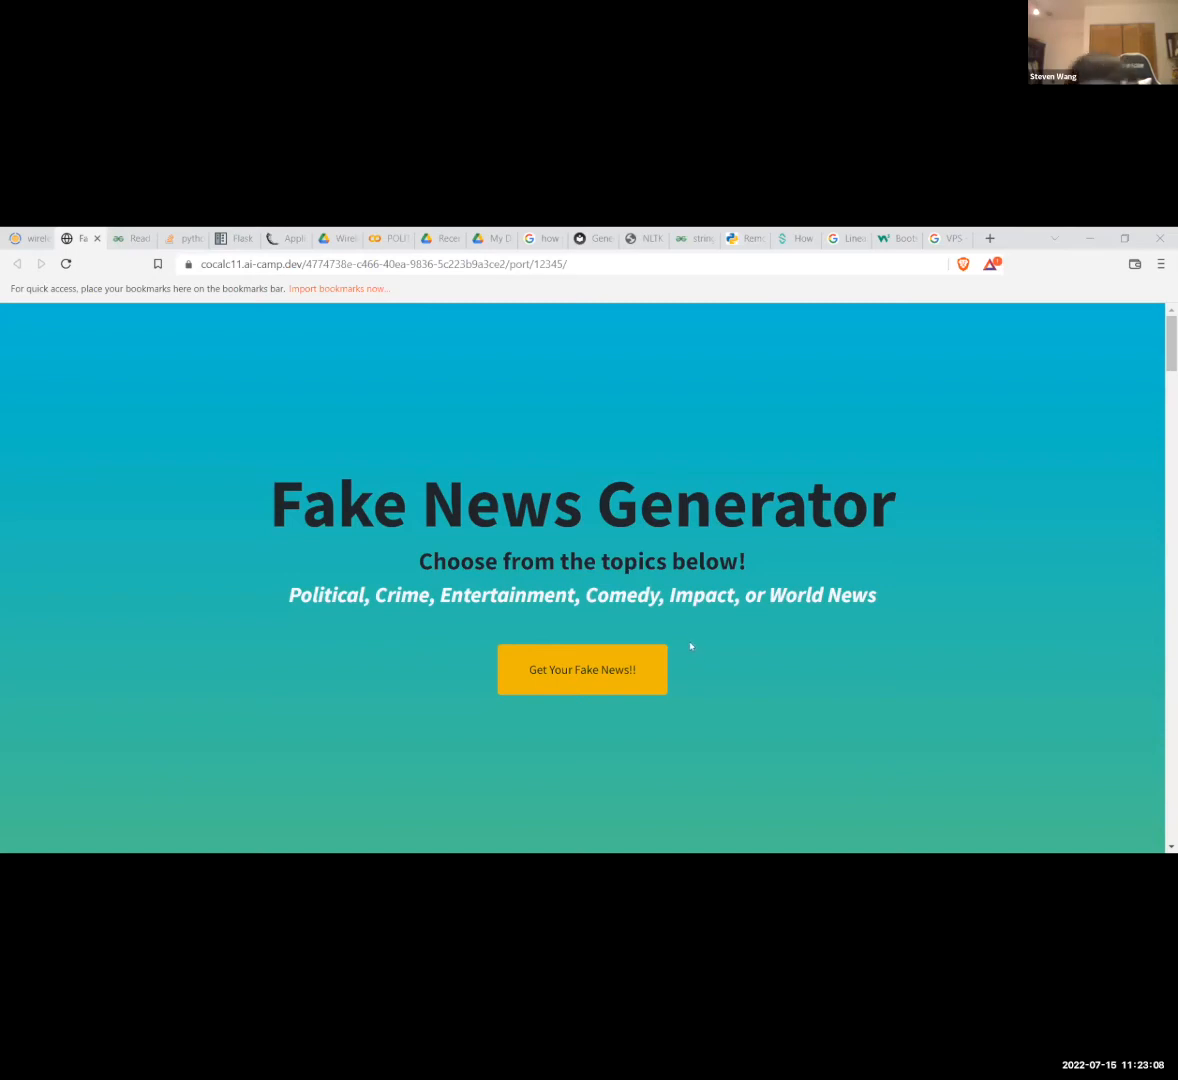
{"action": "mouse_move", "coordinate": [703, 560]}
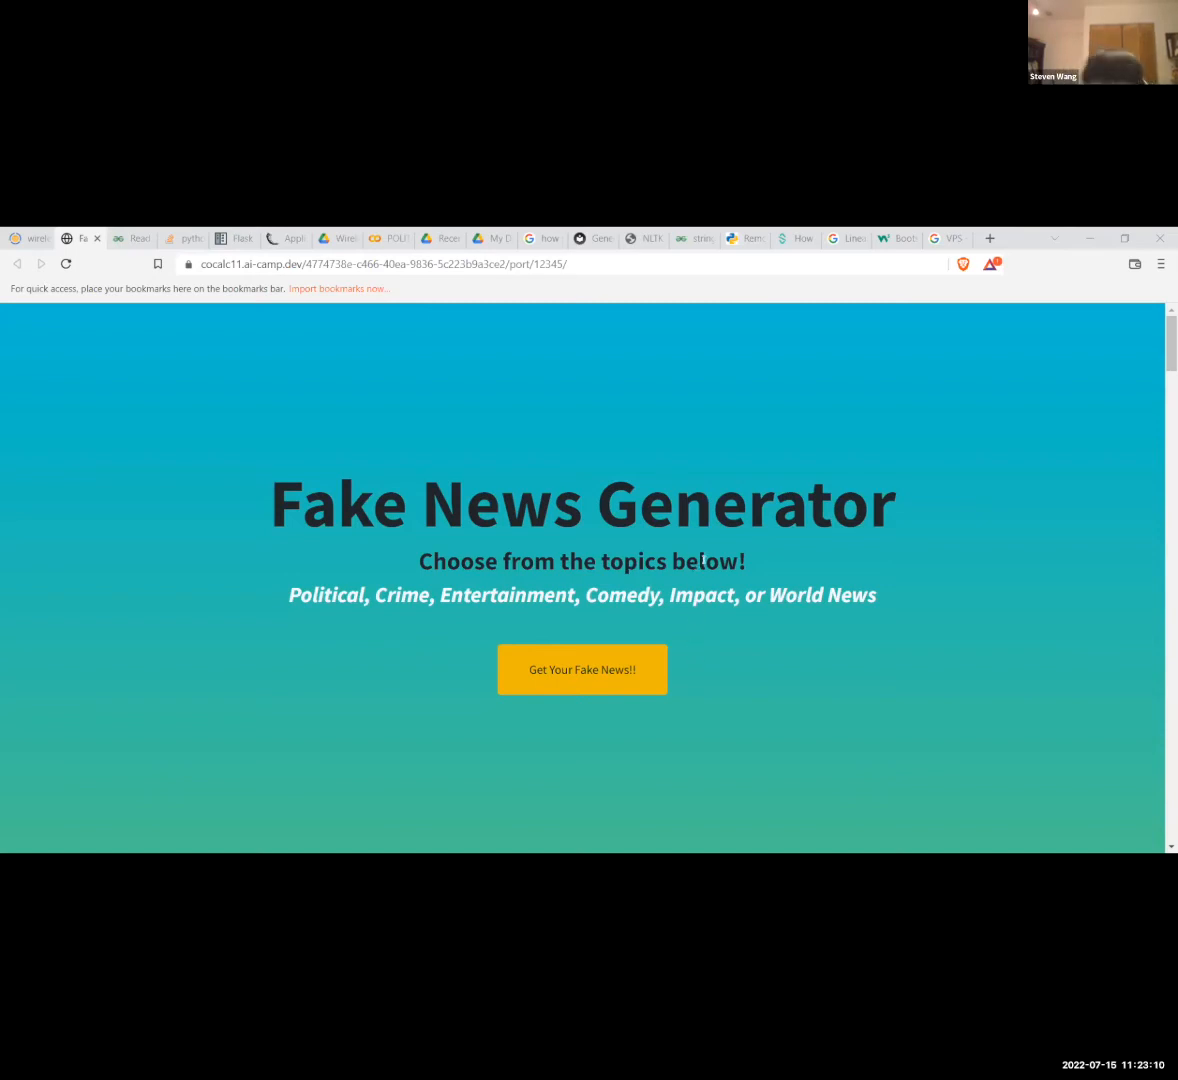
{"action": "mouse_move", "coordinate": [684, 585]}
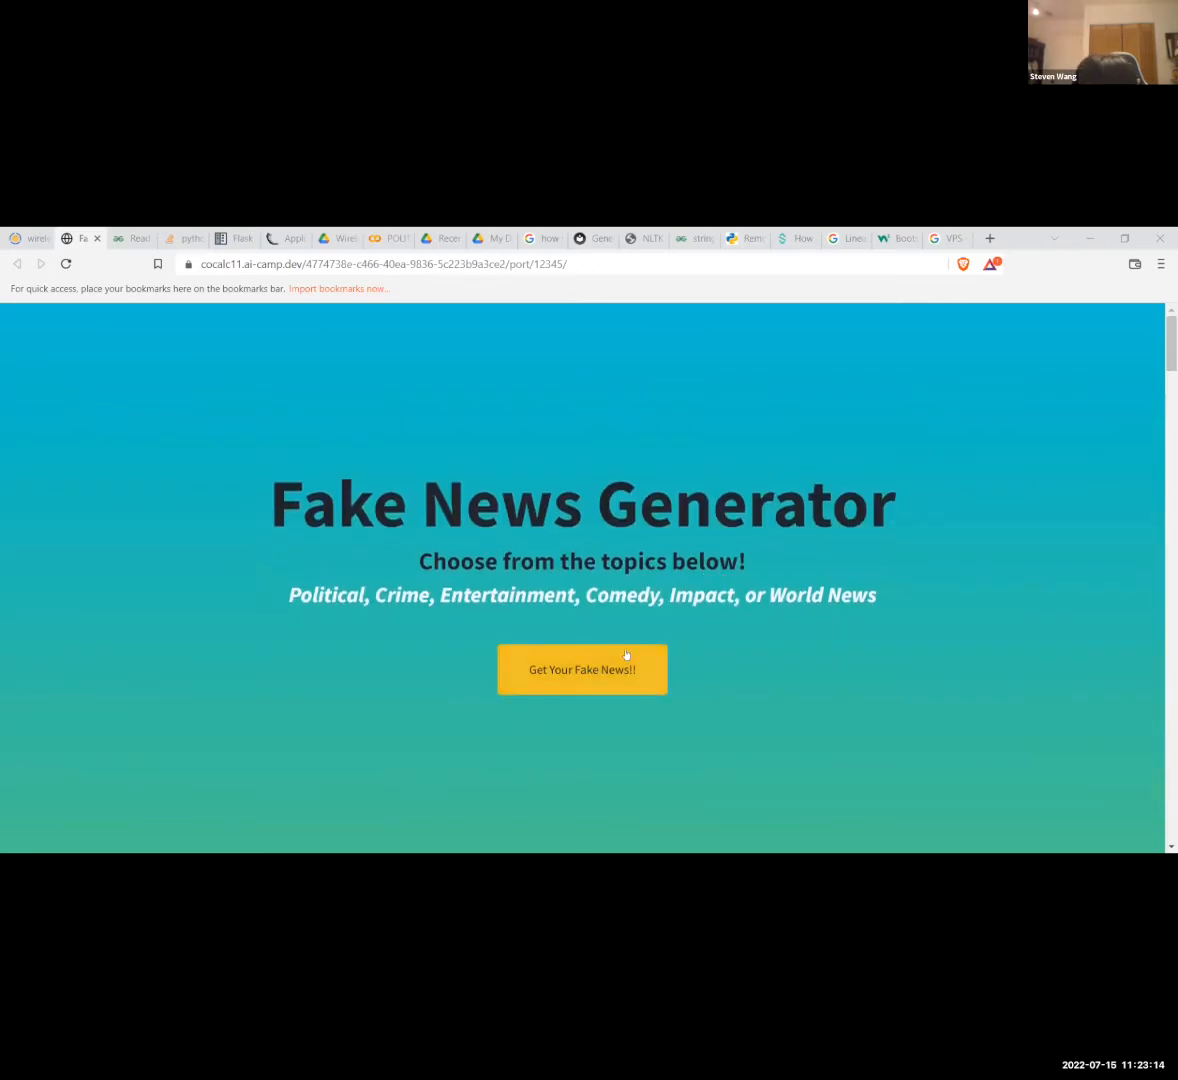
- Go from the landing page to the model page's 'Test out our model here!' form
{"action": "left_click", "coordinate": [581, 669]}
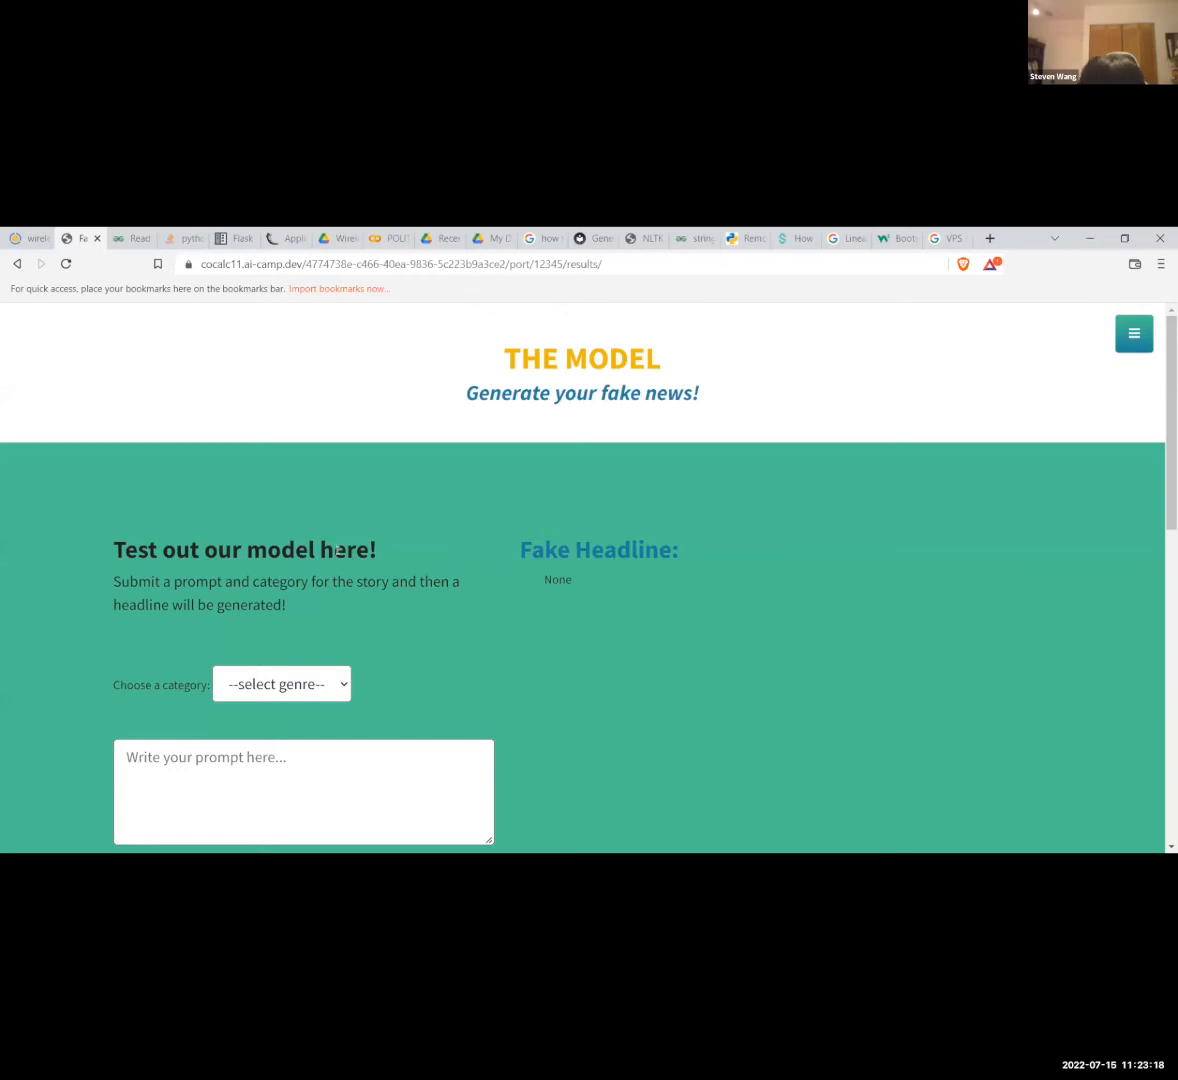
{"action": "scroll", "scroll_direction": "down", "scroll_amount": 3}
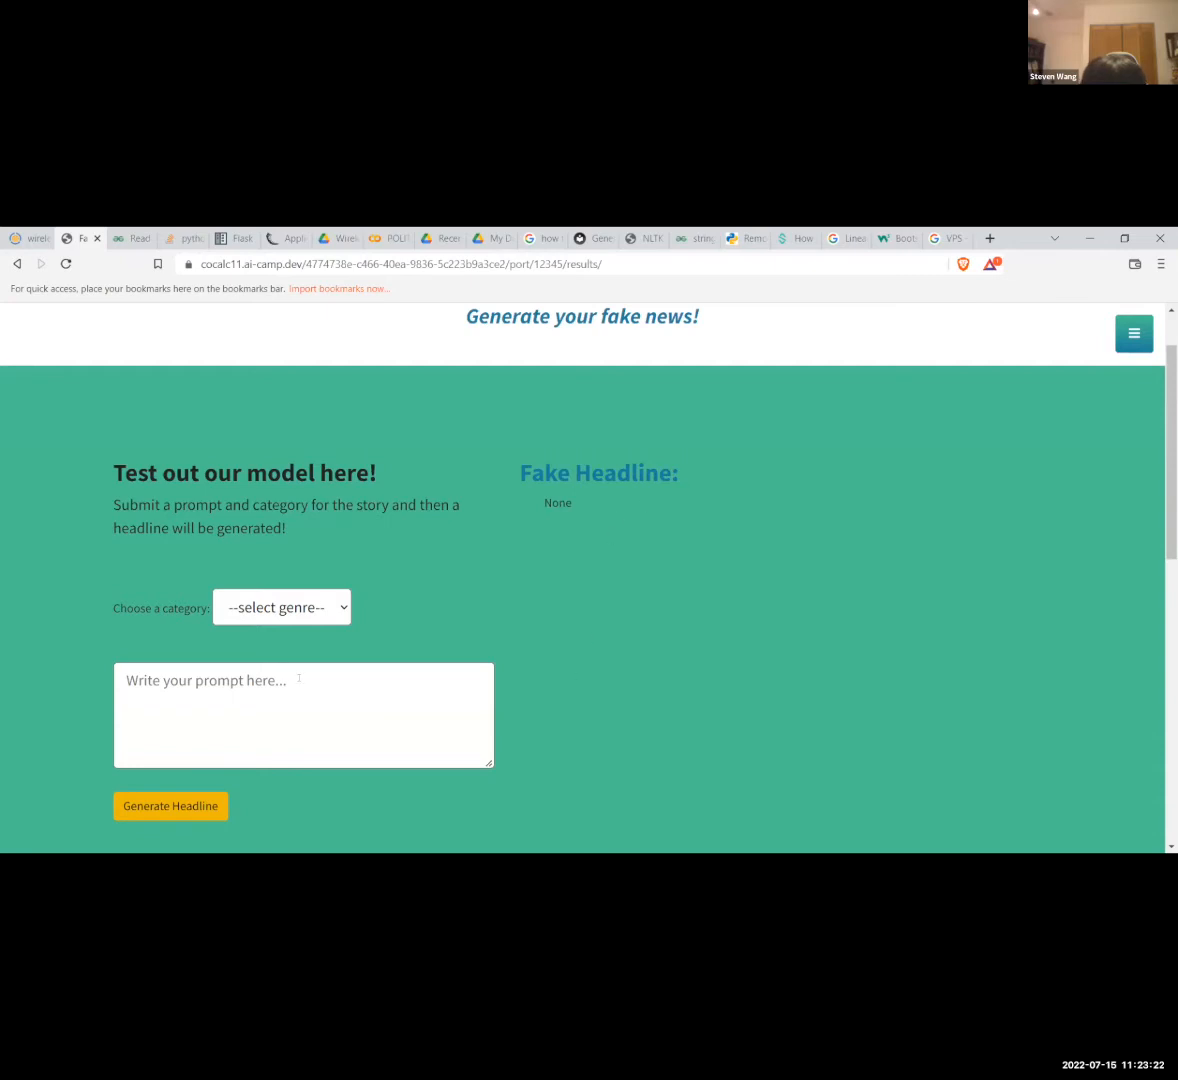
- Choose the Crime category and enter 'Donald Trump' as the headline prompt
{"action": "left_click", "coordinate": [281, 606]}
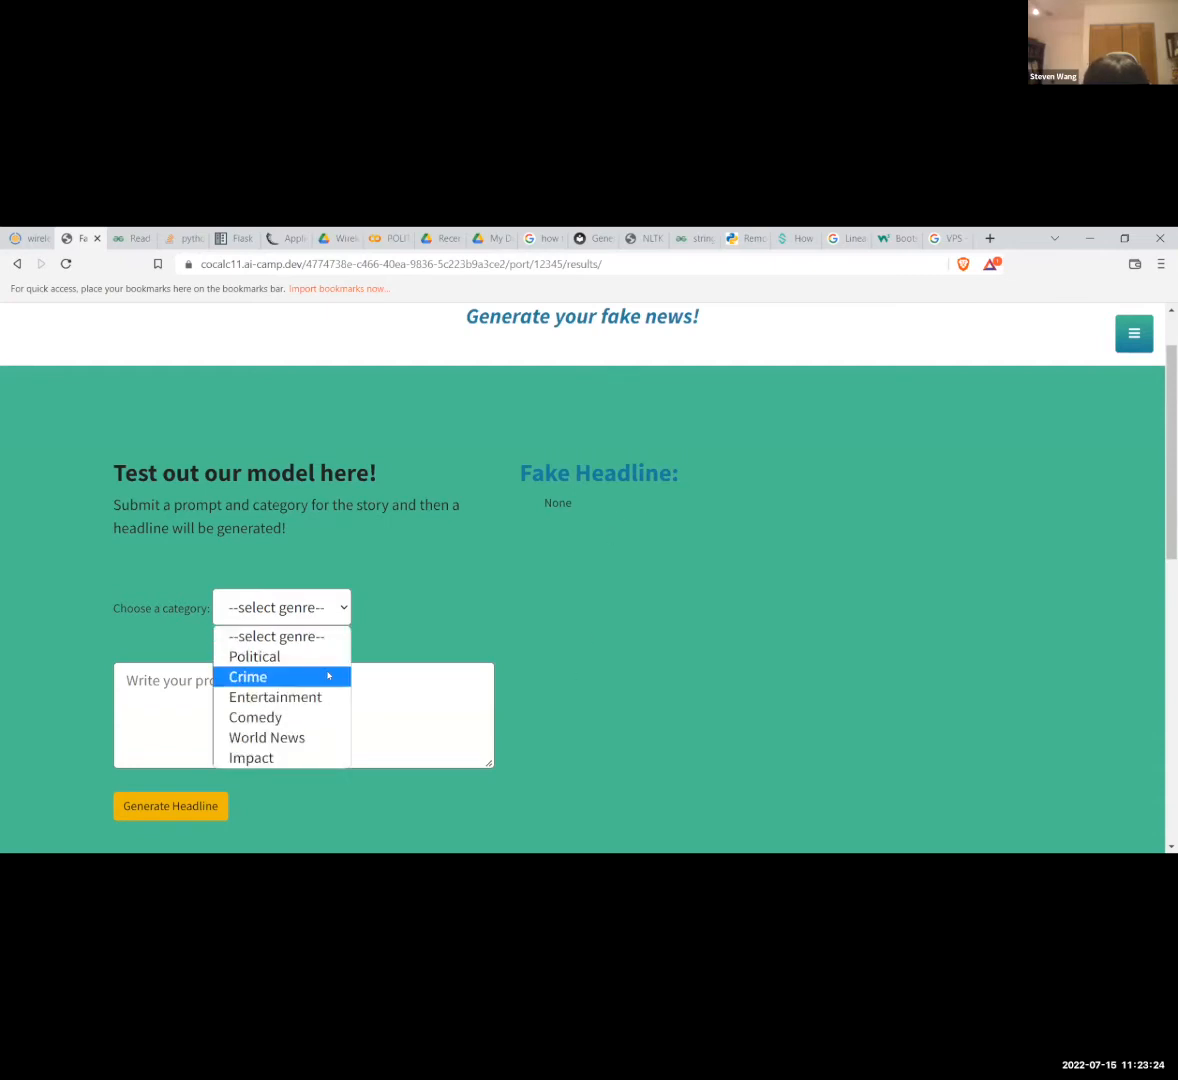
{"action": "mouse_move", "coordinate": [296, 697]}
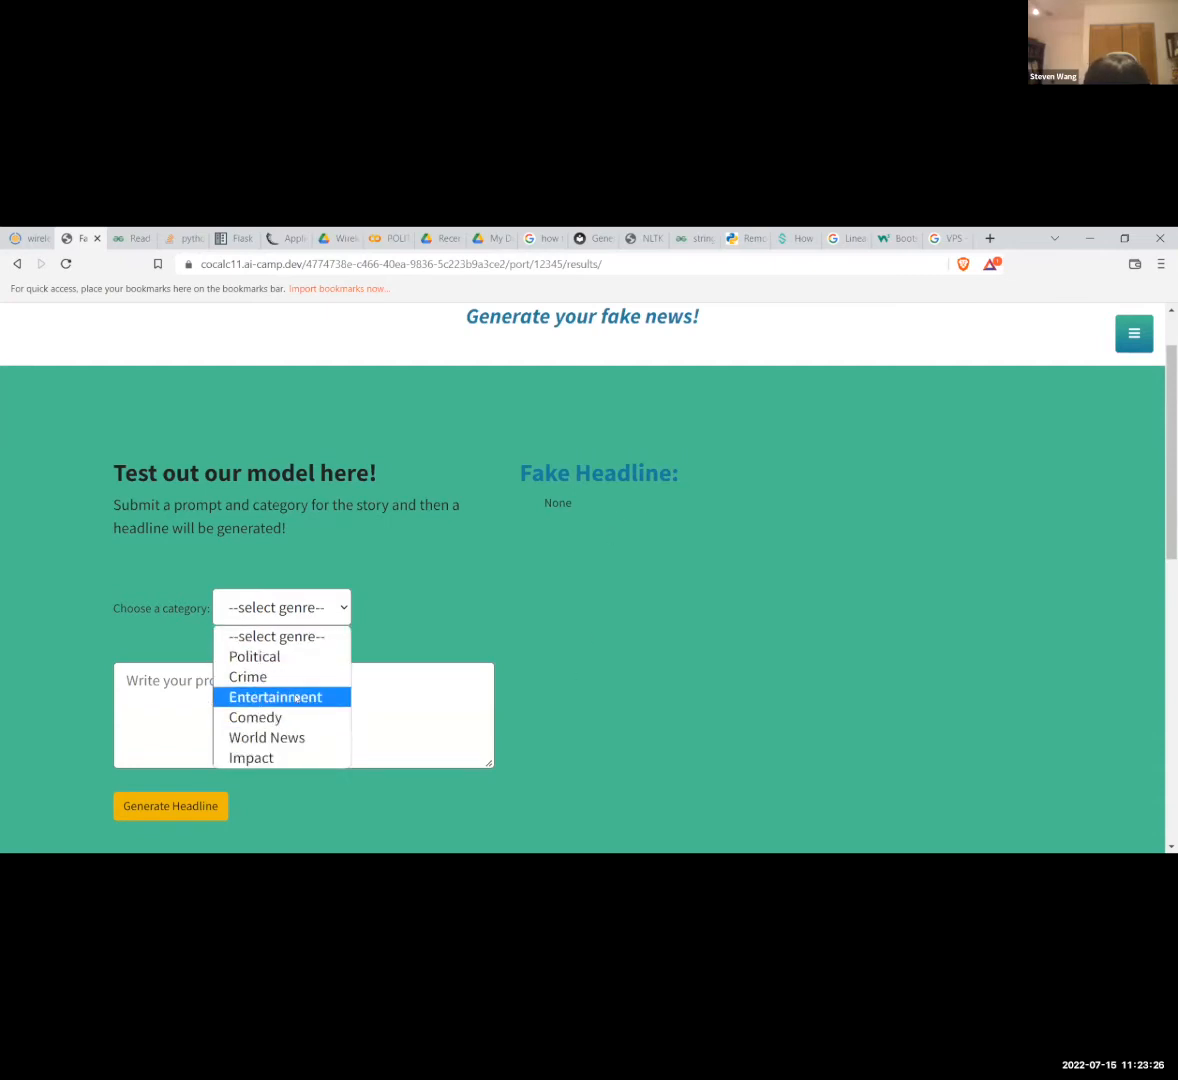
{"action": "left_click", "coordinate": [248, 676]}
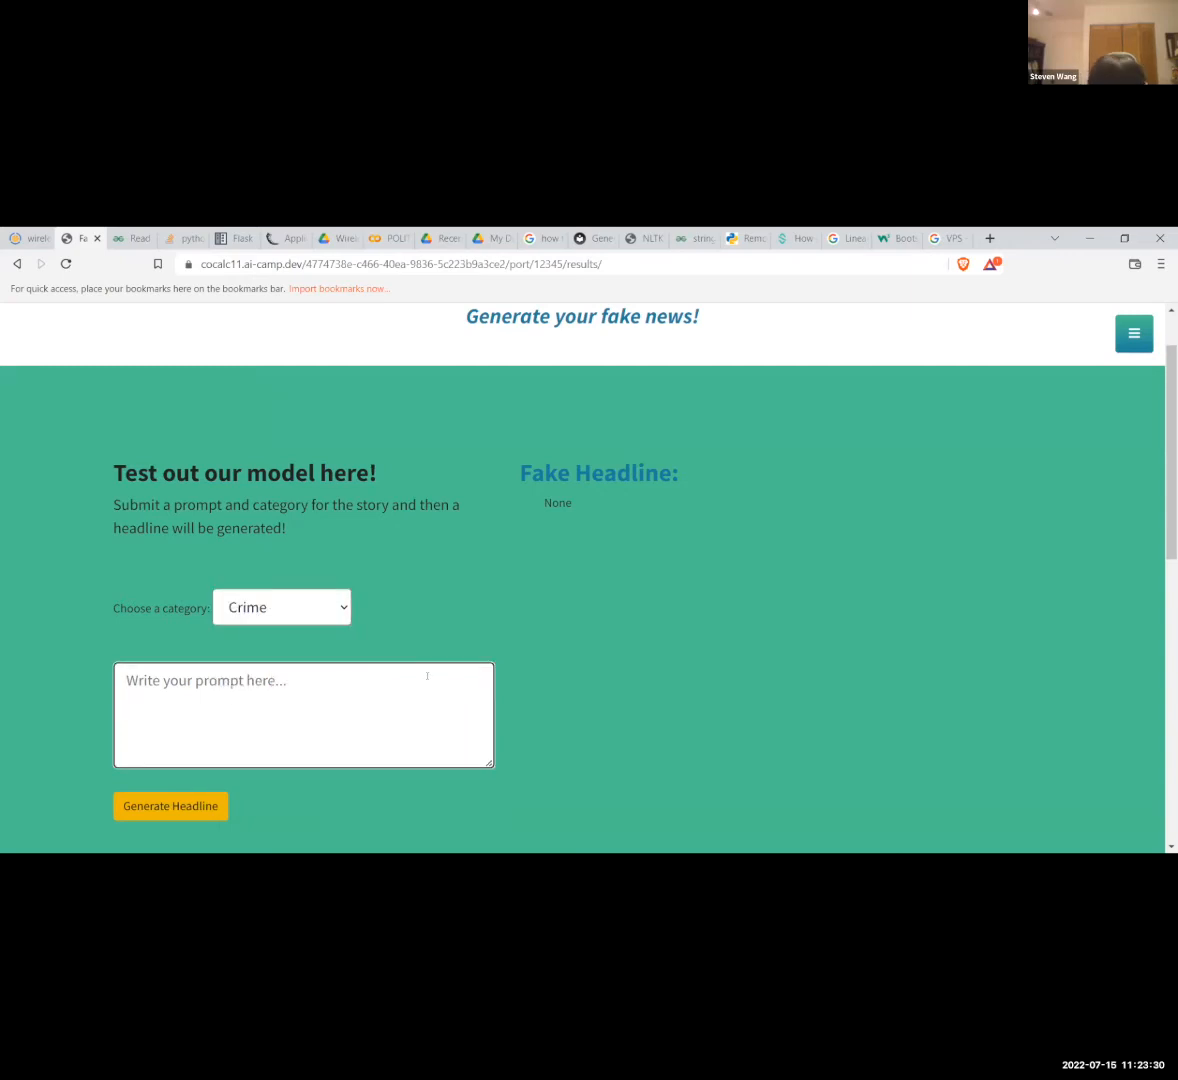
{"action": "type", "text": "DOn"}
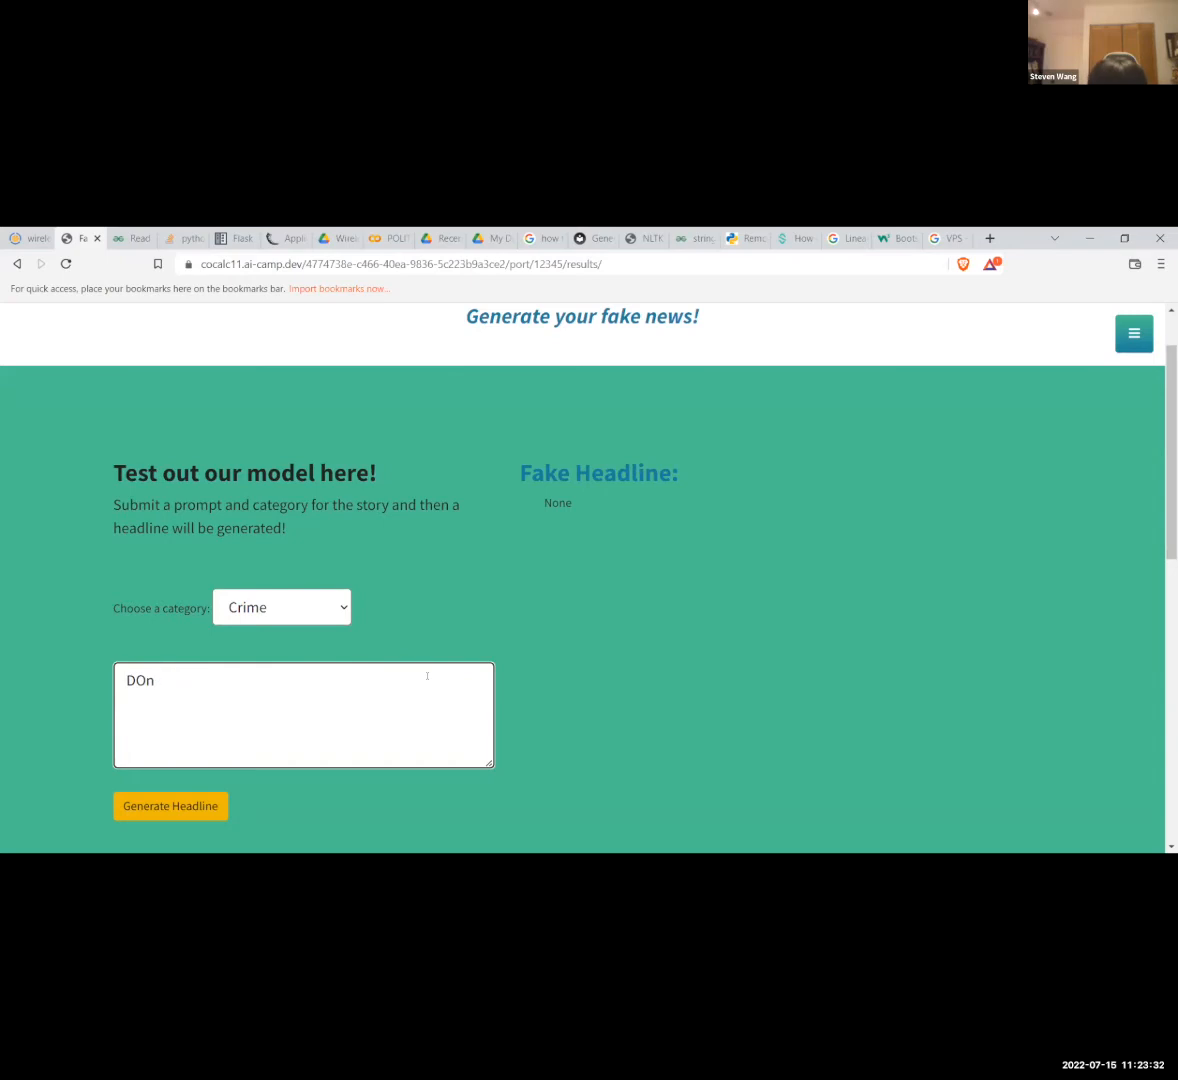
{"action": "type", "text": "Donald Trump"}
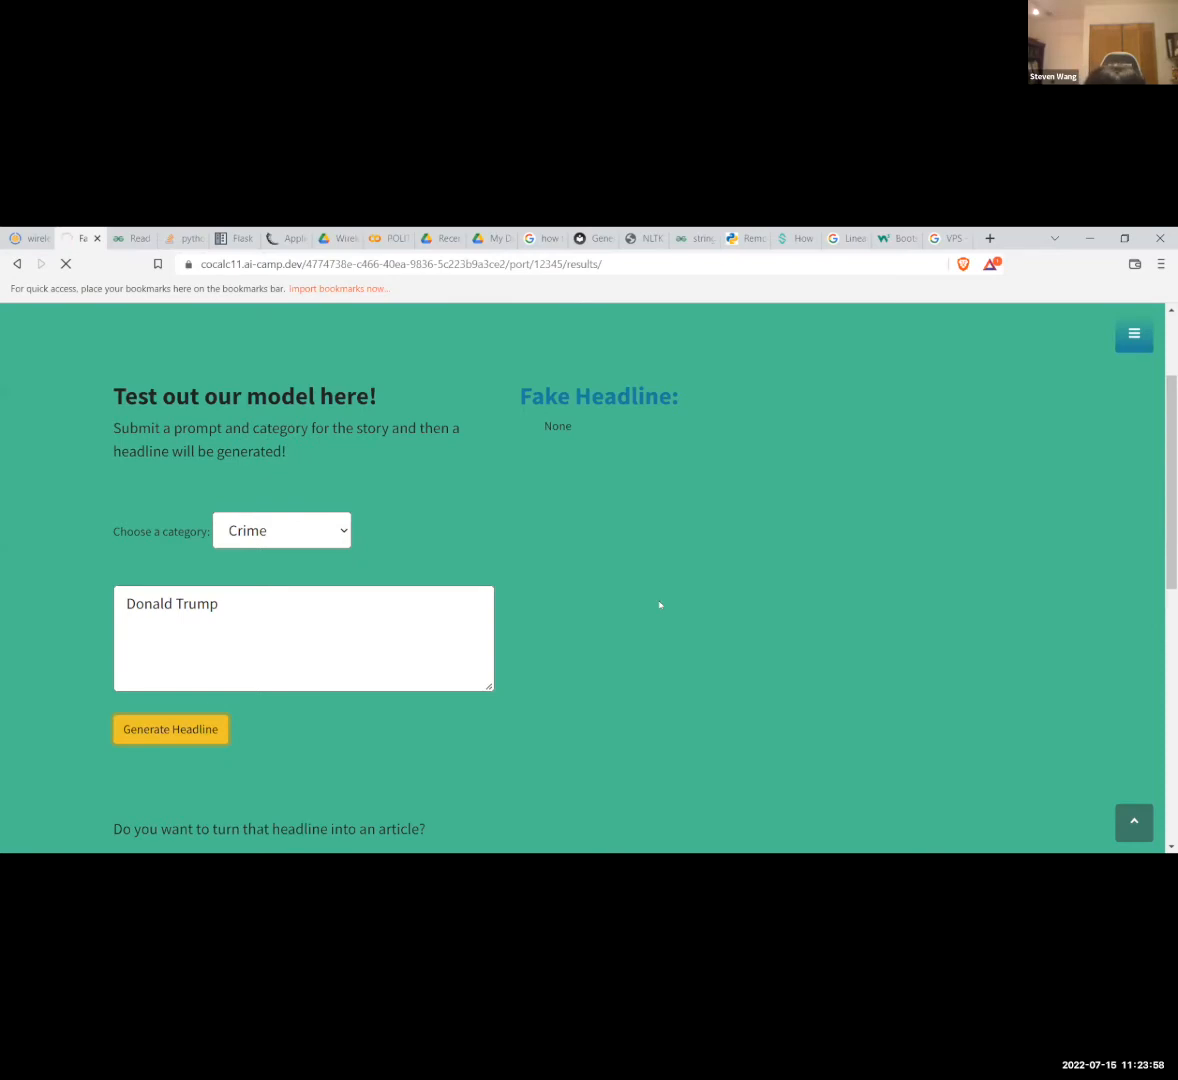
- Generate the 'Donald Trump's Image' headline and scroll to the article button
{"action": "left_click", "coordinate": [170, 729]}
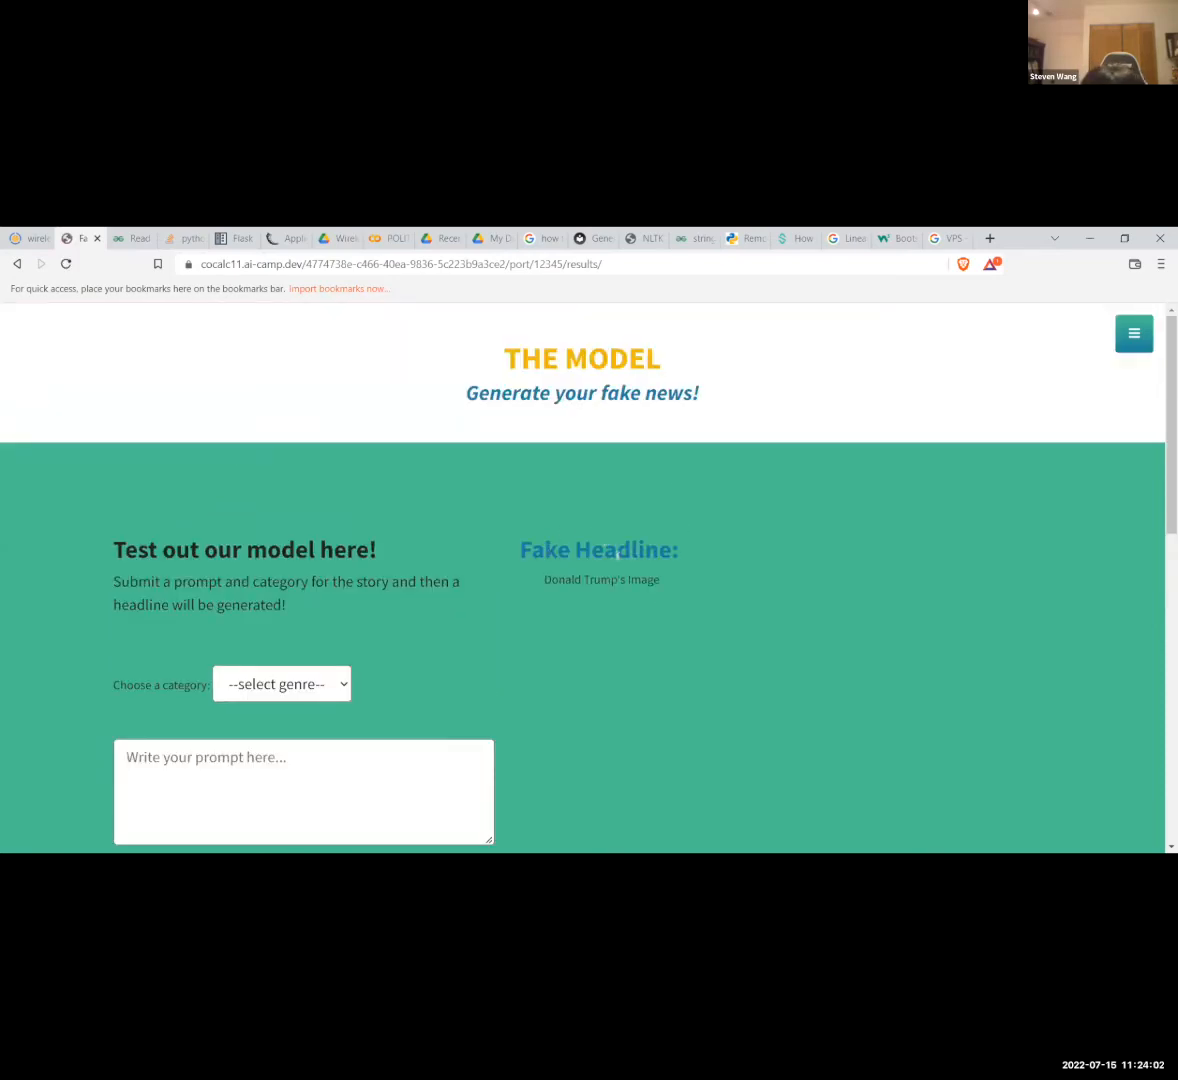
{"action": "scroll", "scroll_direction": "down", "scroll_amount": 3}
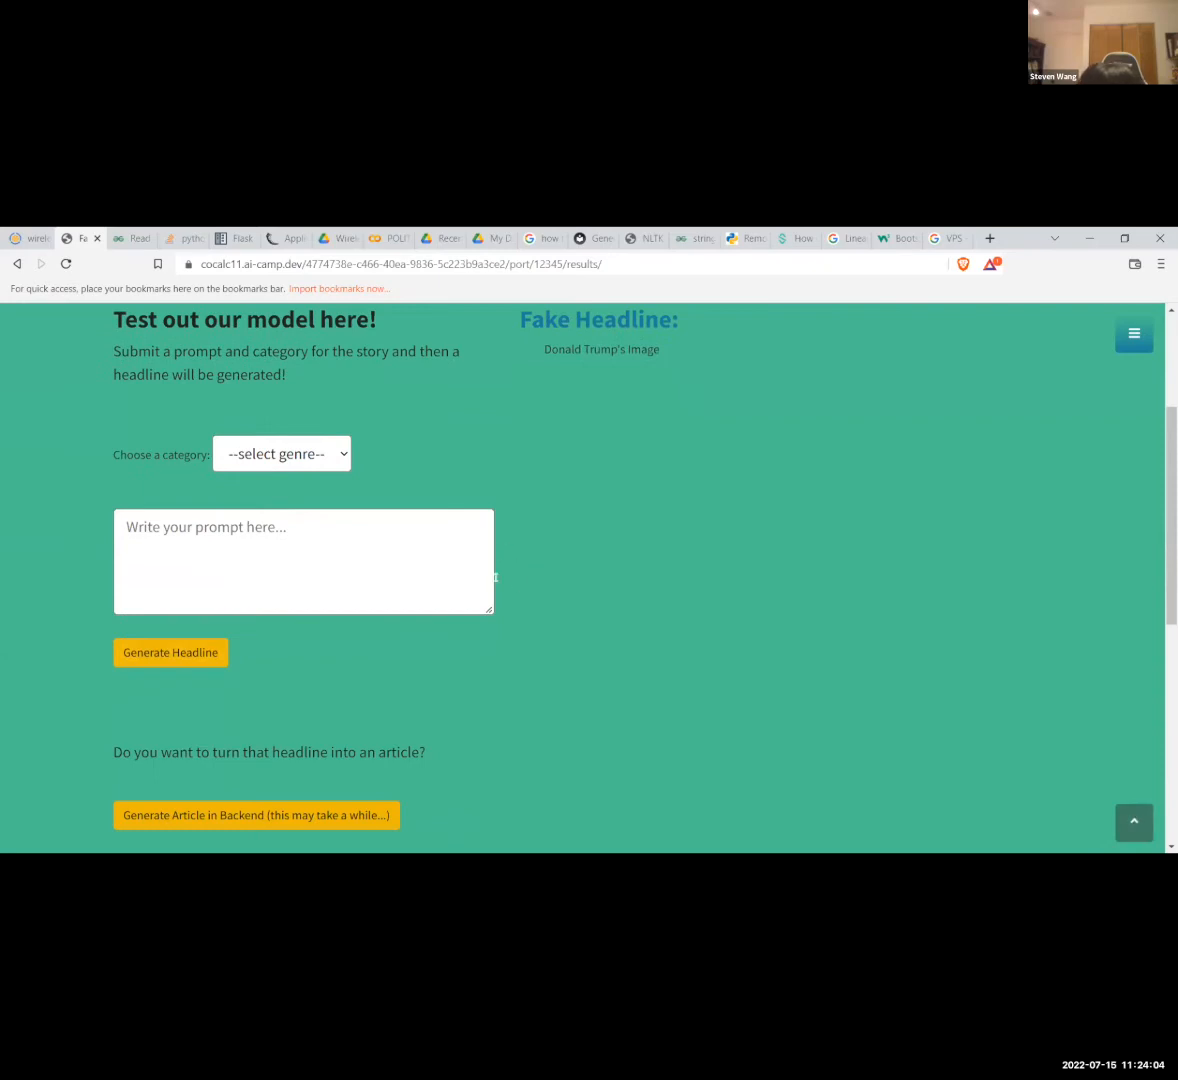
{"action": "scroll", "scroll_direction": "down", "scroll_amount": 3}
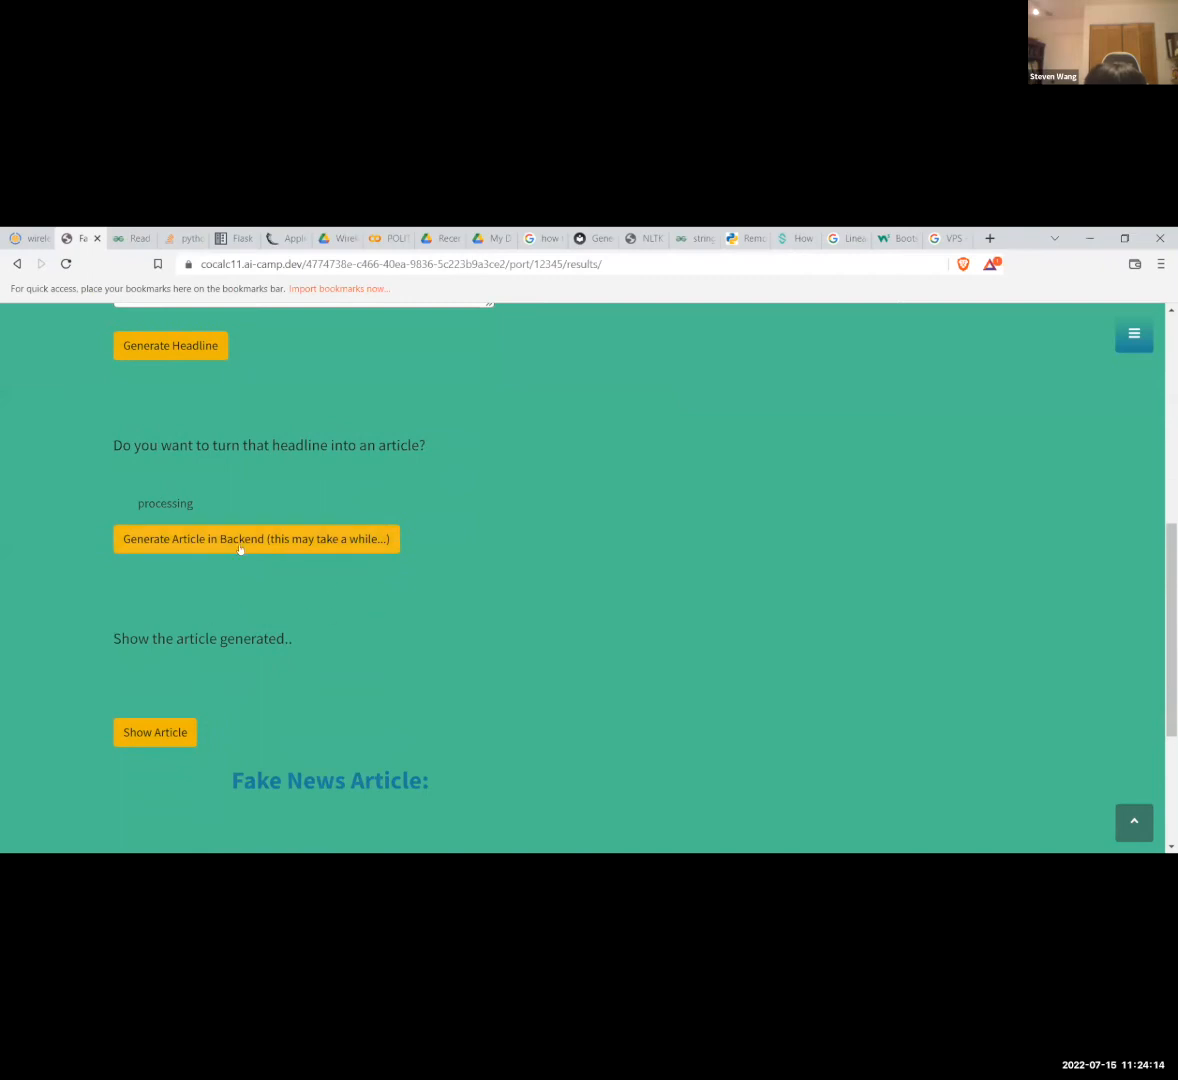
- Start backend article generation for the headline and request Show Article
{"action": "left_click", "coordinate": [155, 732]}
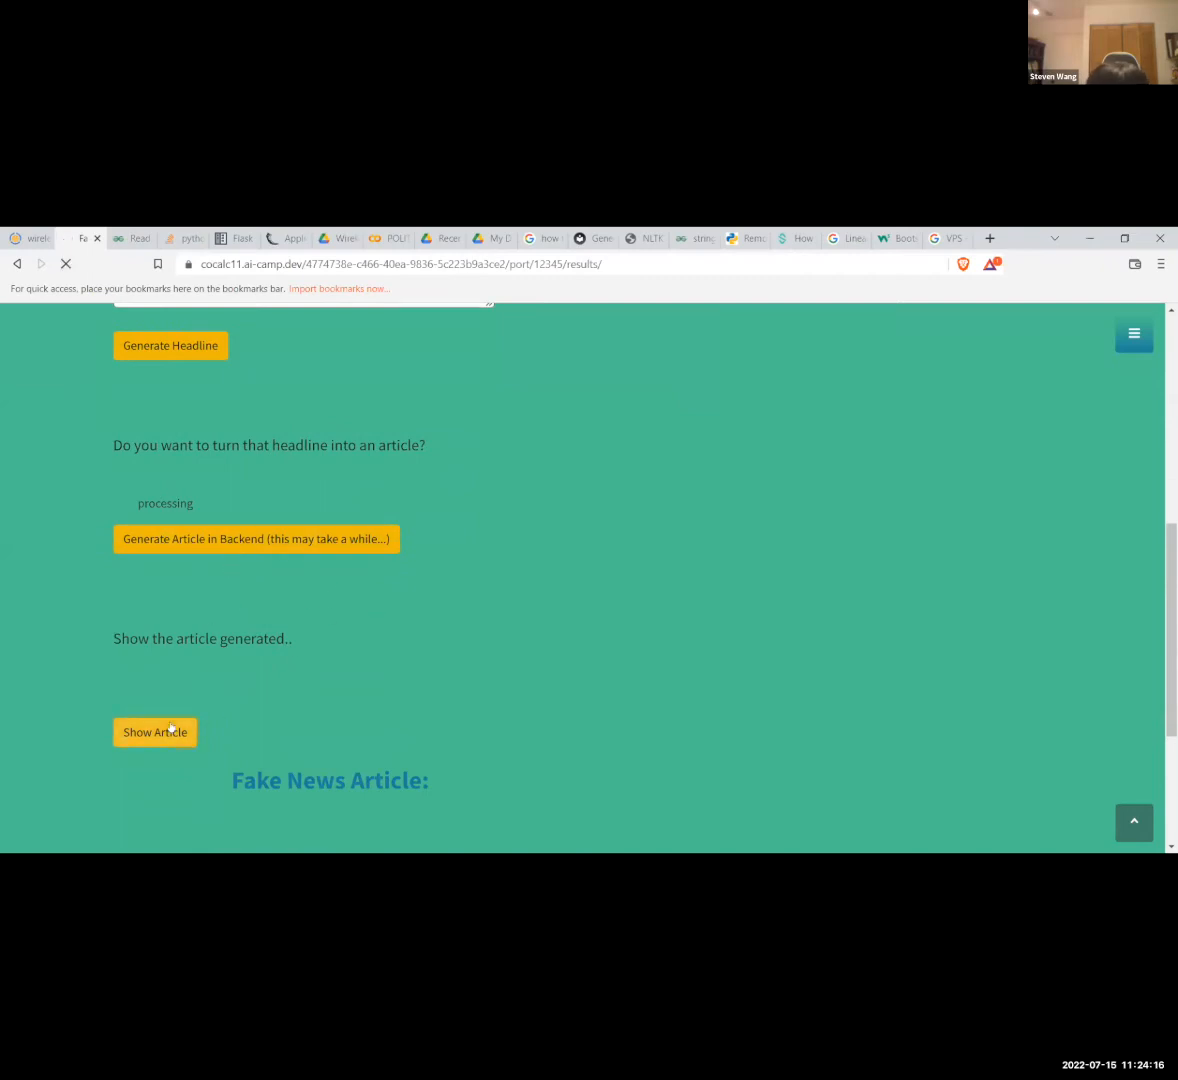
{"action": "left_click", "coordinate": [155, 732]}
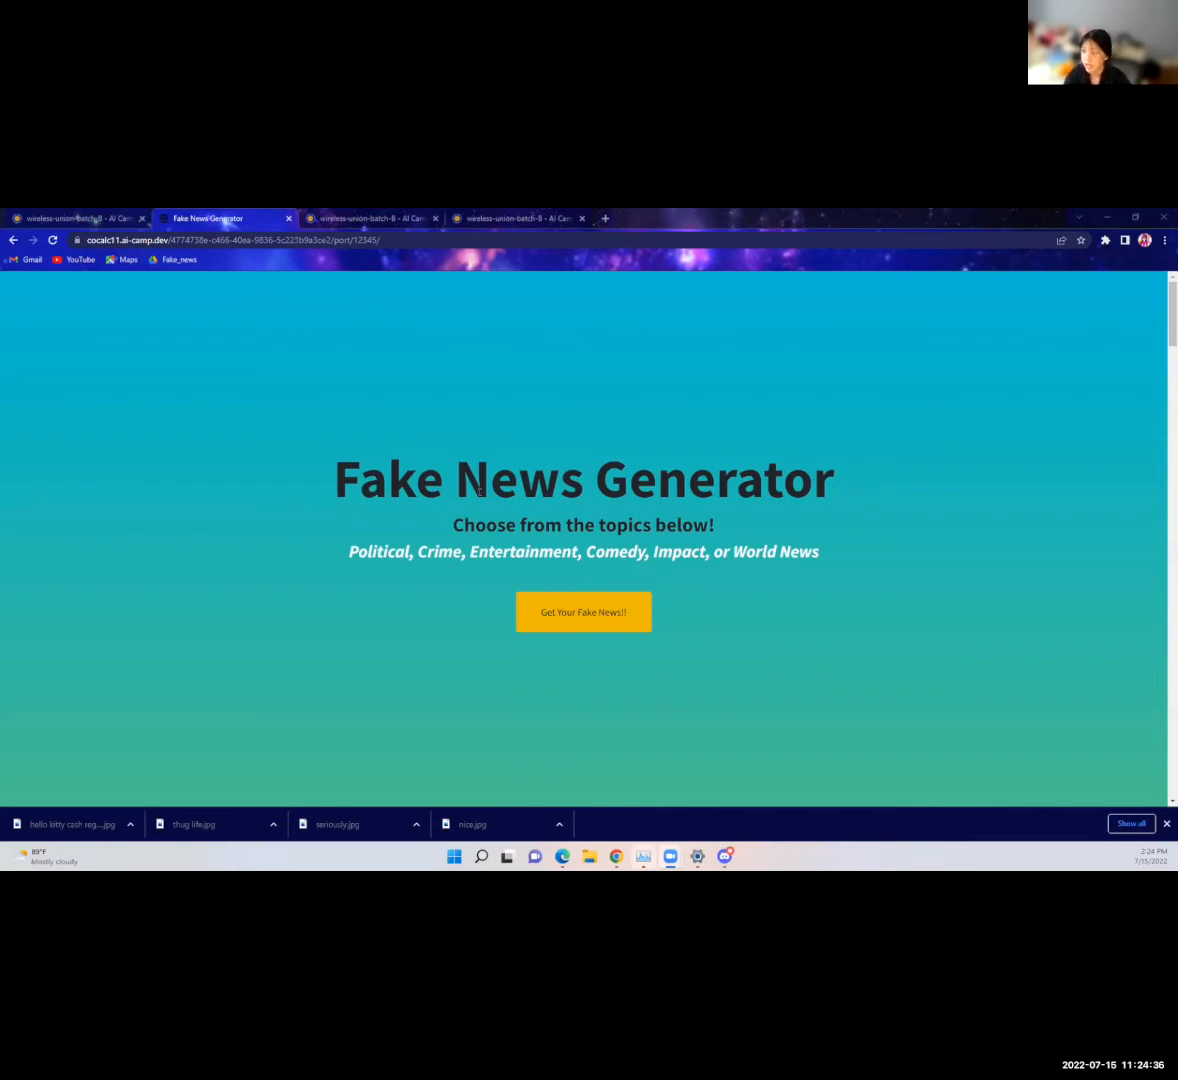
{"action": "mouse_move", "coordinate": [340, 538]}
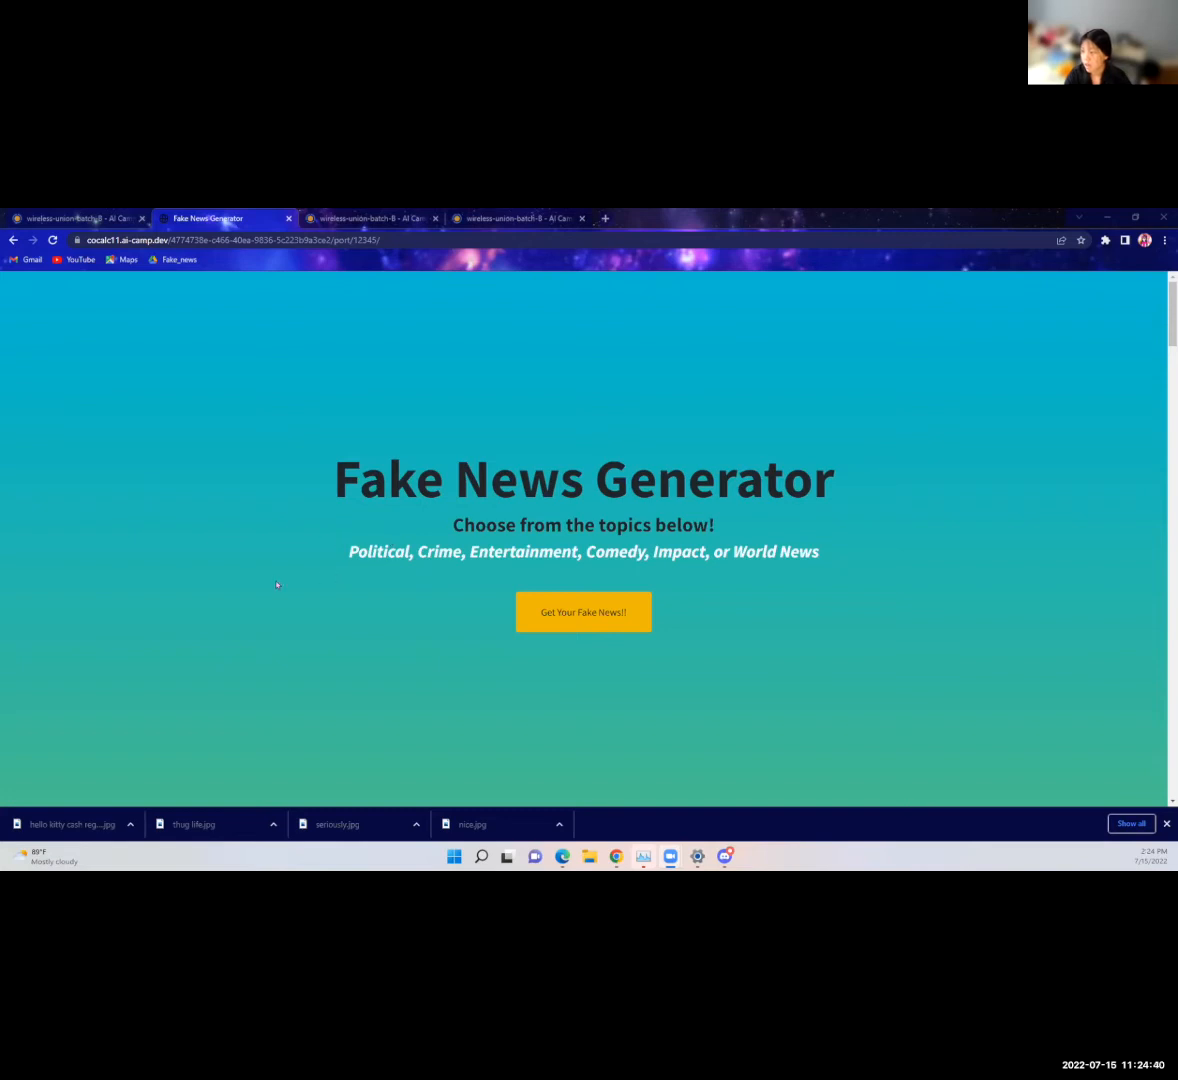
{"action": "mouse_move", "coordinate": [219, 703]}
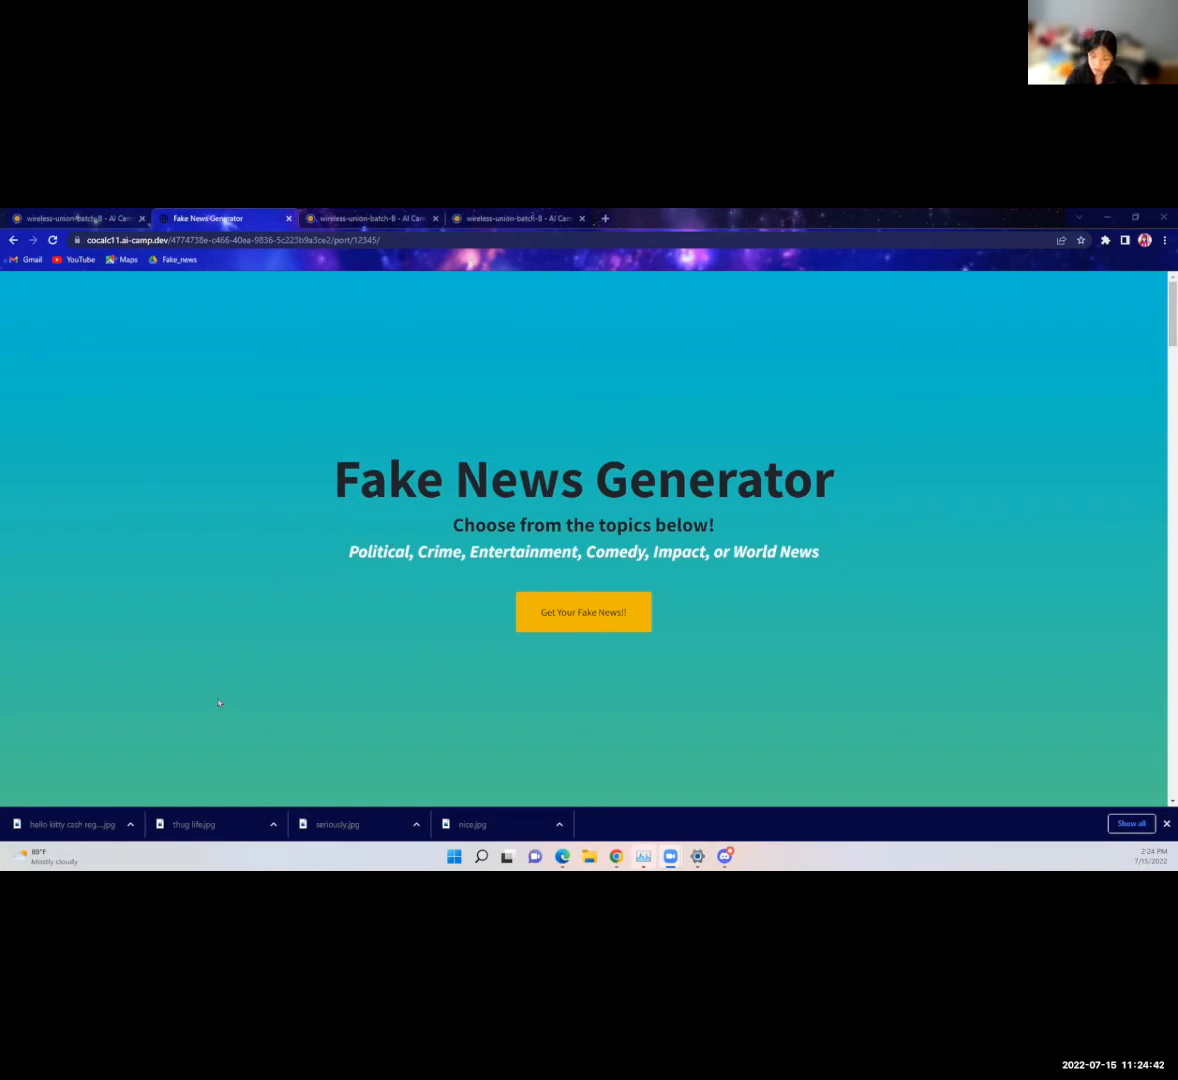
- Scroll to 'Specs + Features: The Project' describing headlines, articles, website and Discord bot
{"action": "scroll", "scroll_direction": "down", "scroll_amount": 3}
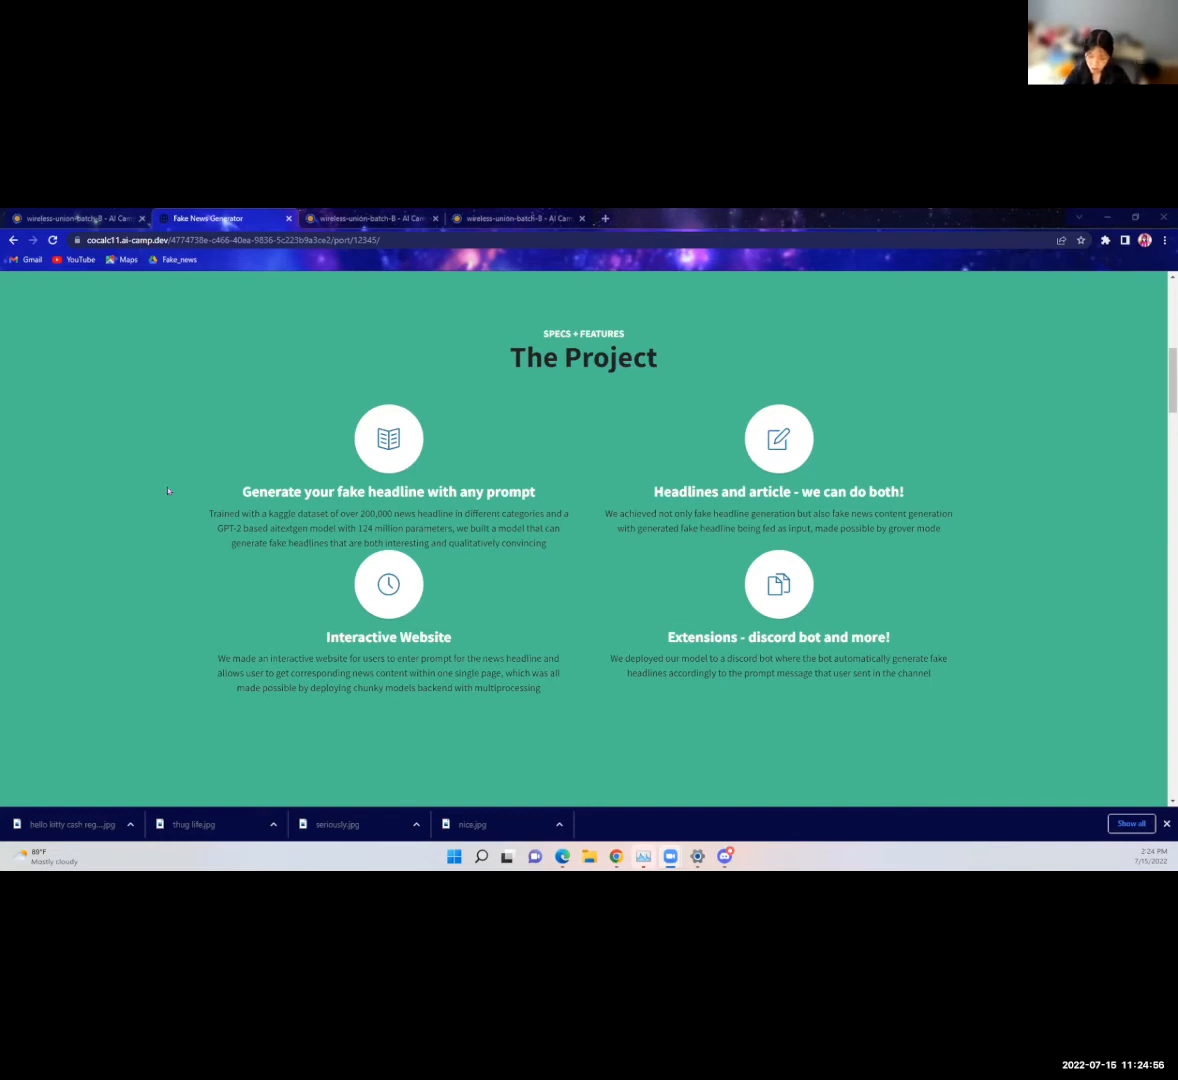
{"action": "mouse_move", "coordinate": [810, 568]}
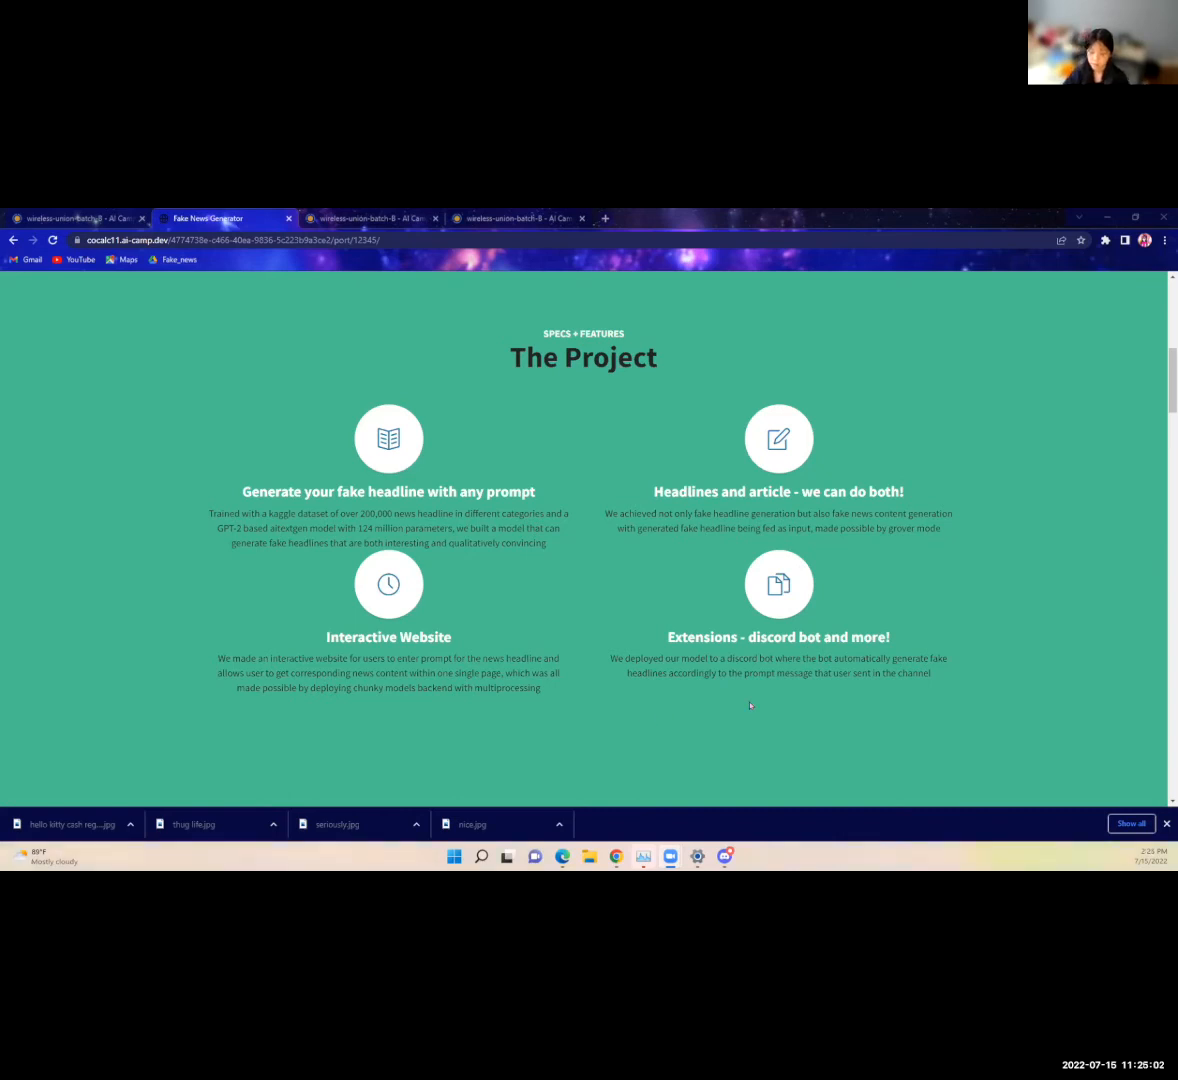
{"action": "mouse_move", "coordinate": [602, 706]}
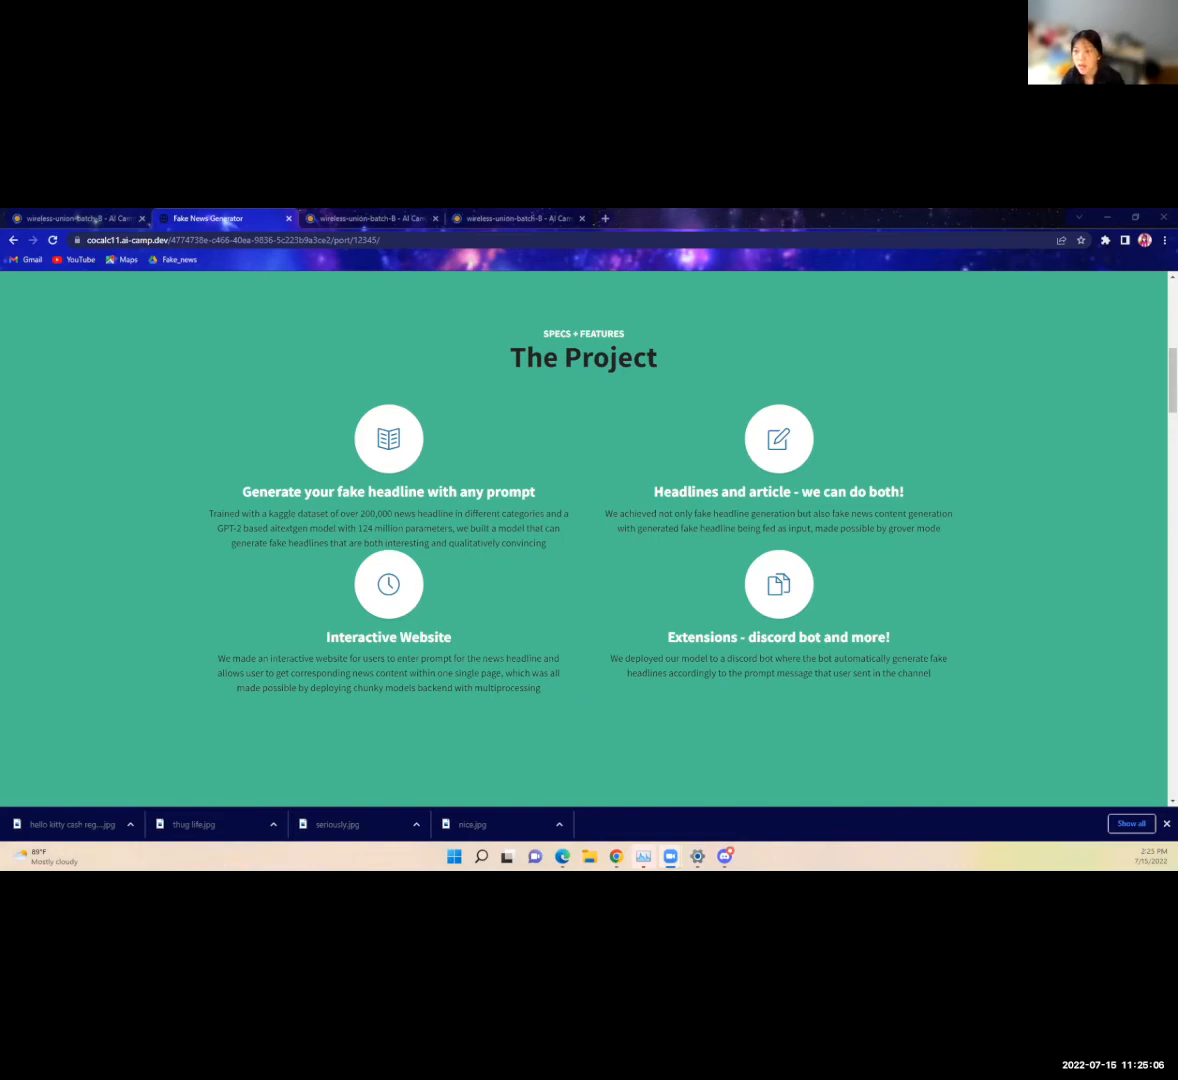
- Scroll down to the Categorical Fake News Dataset section on Kaggle data and preprocessing
{"action": "scroll", "scroll_direction": "down", "scroll_amount": 3}
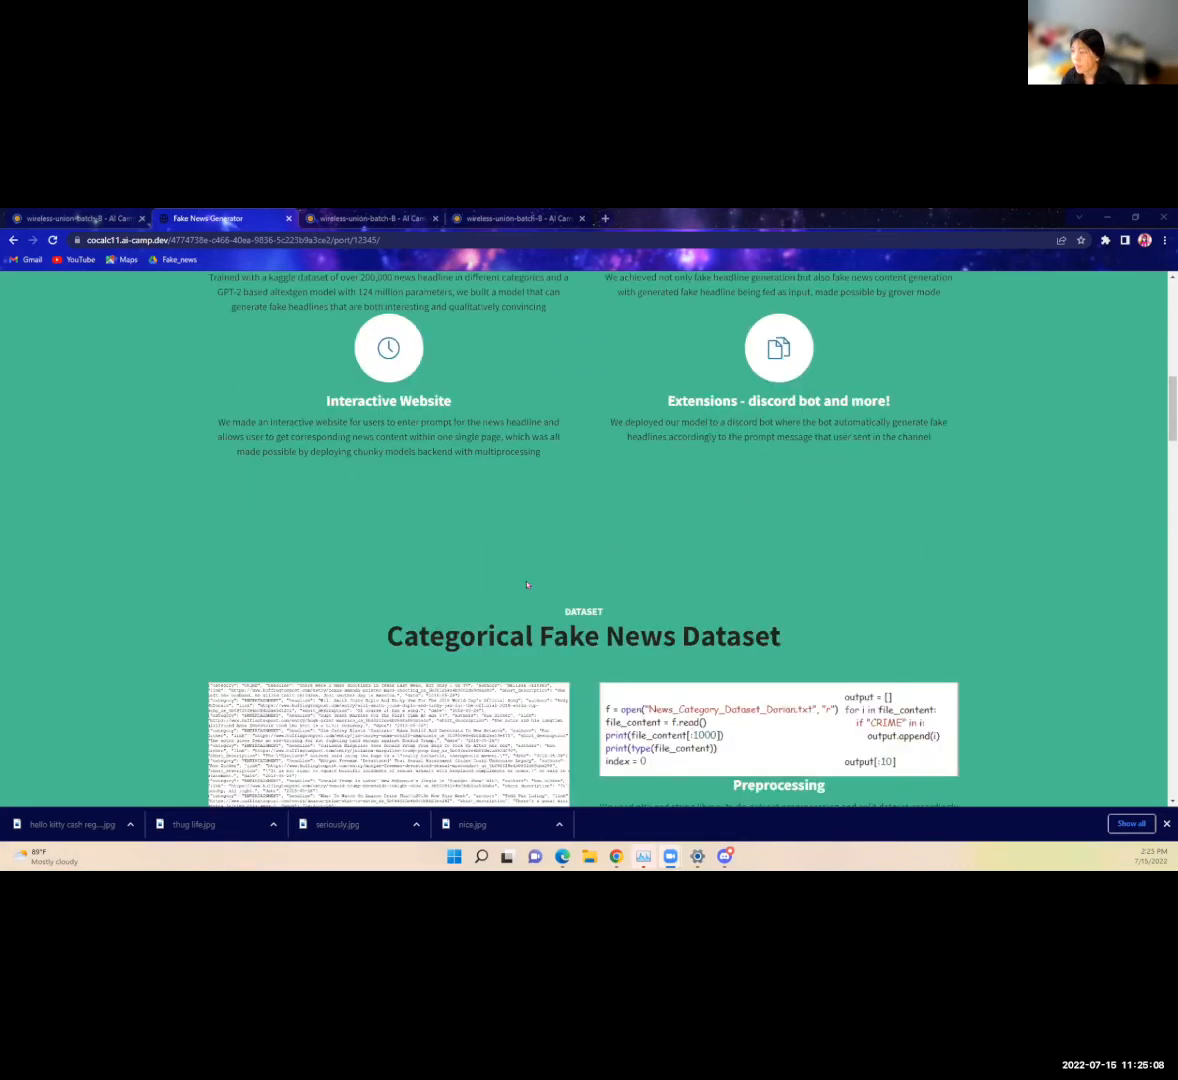
{"action": "scroll", "scroll_direction": "down", "scroll_amount": 3}
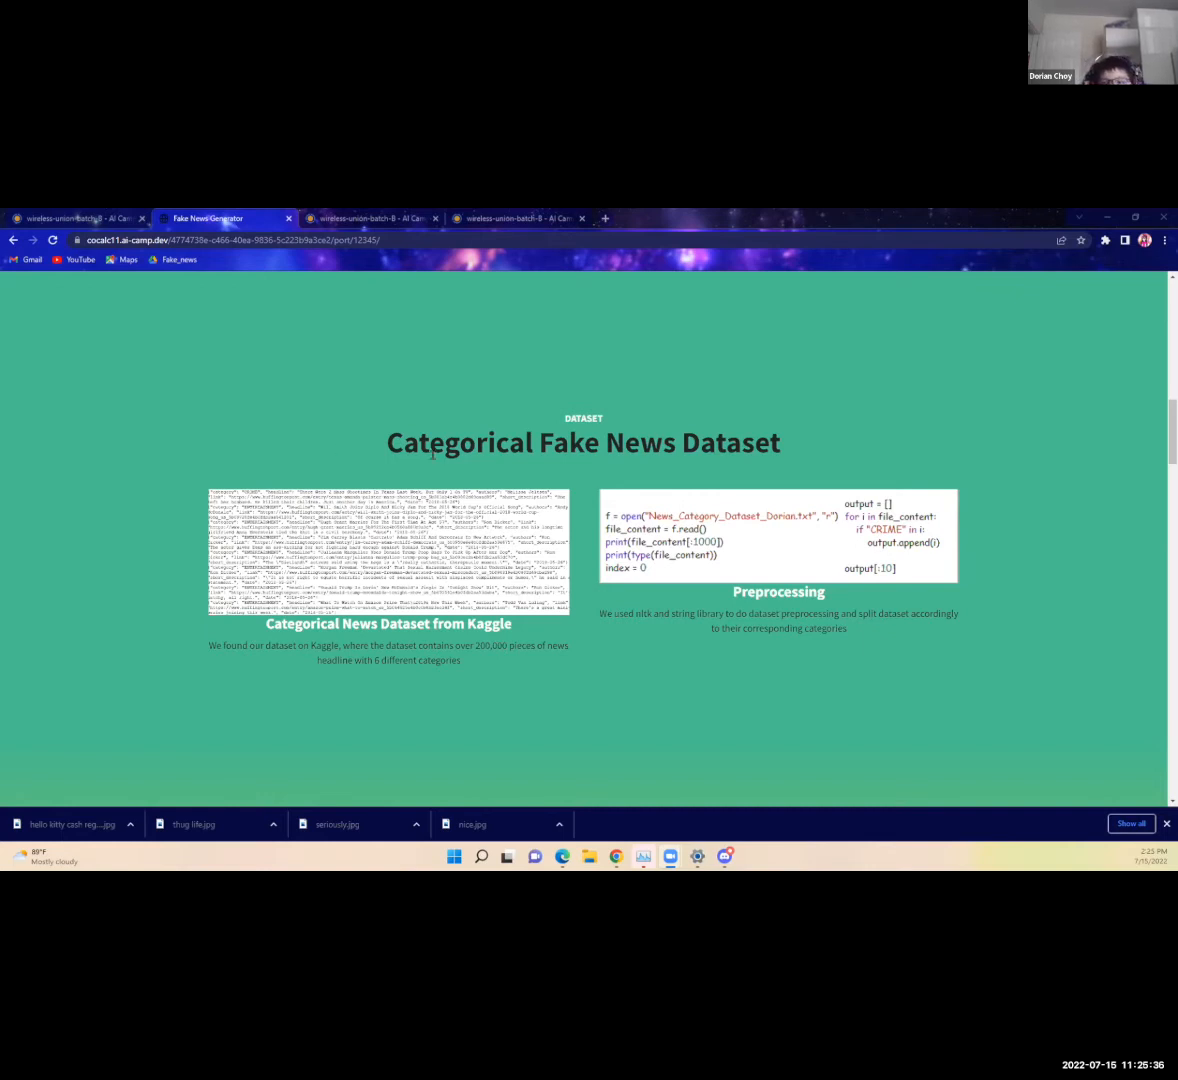
{"action": "scroll", "scroll_direction": "down", "scroll_amount": 3}
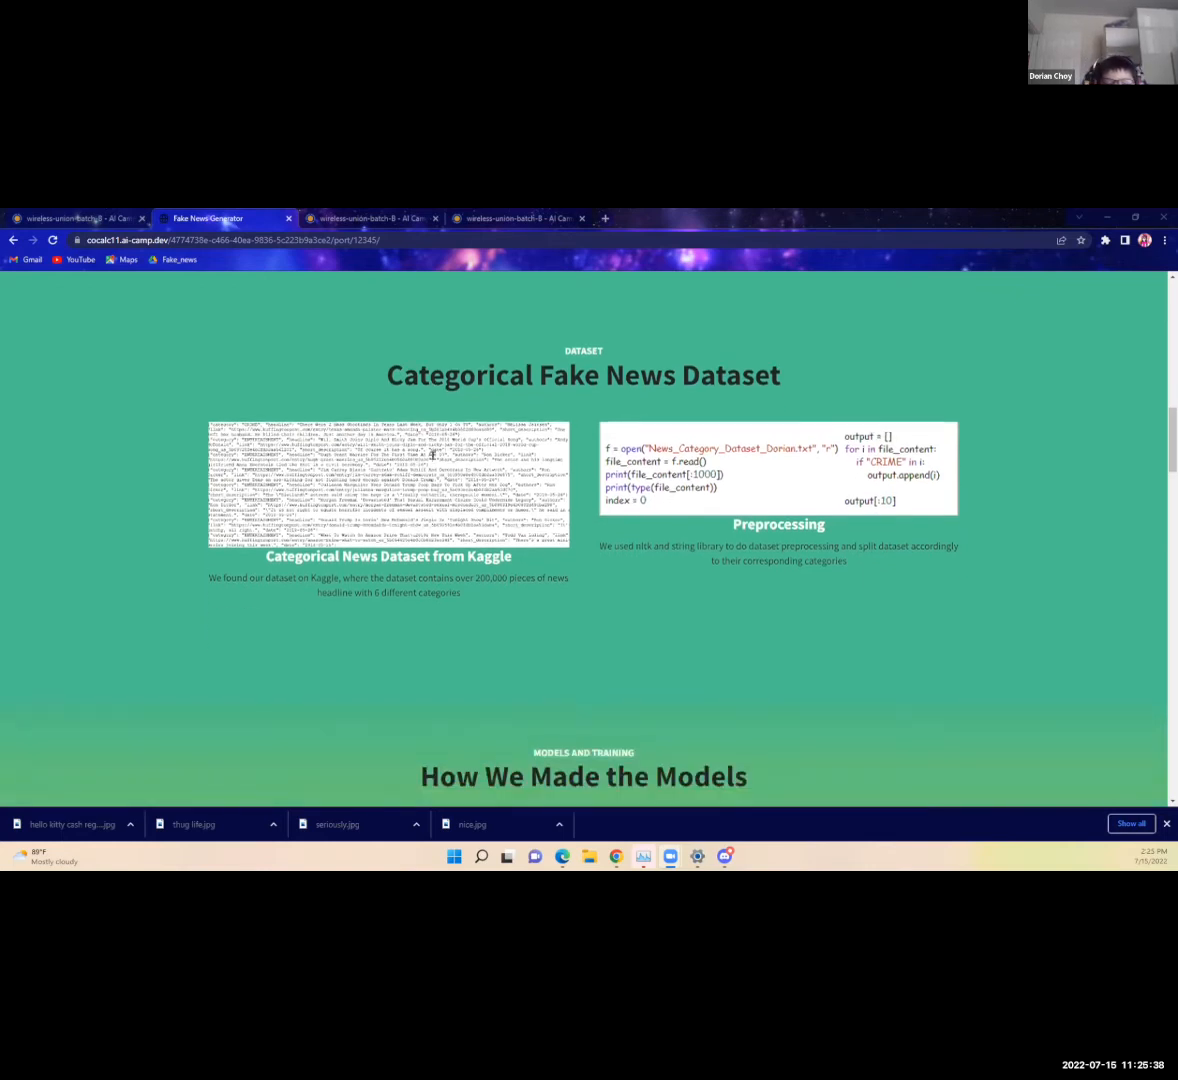
{"action": "scroll", "scroll_direction": "down", "scroll_amount": 3}
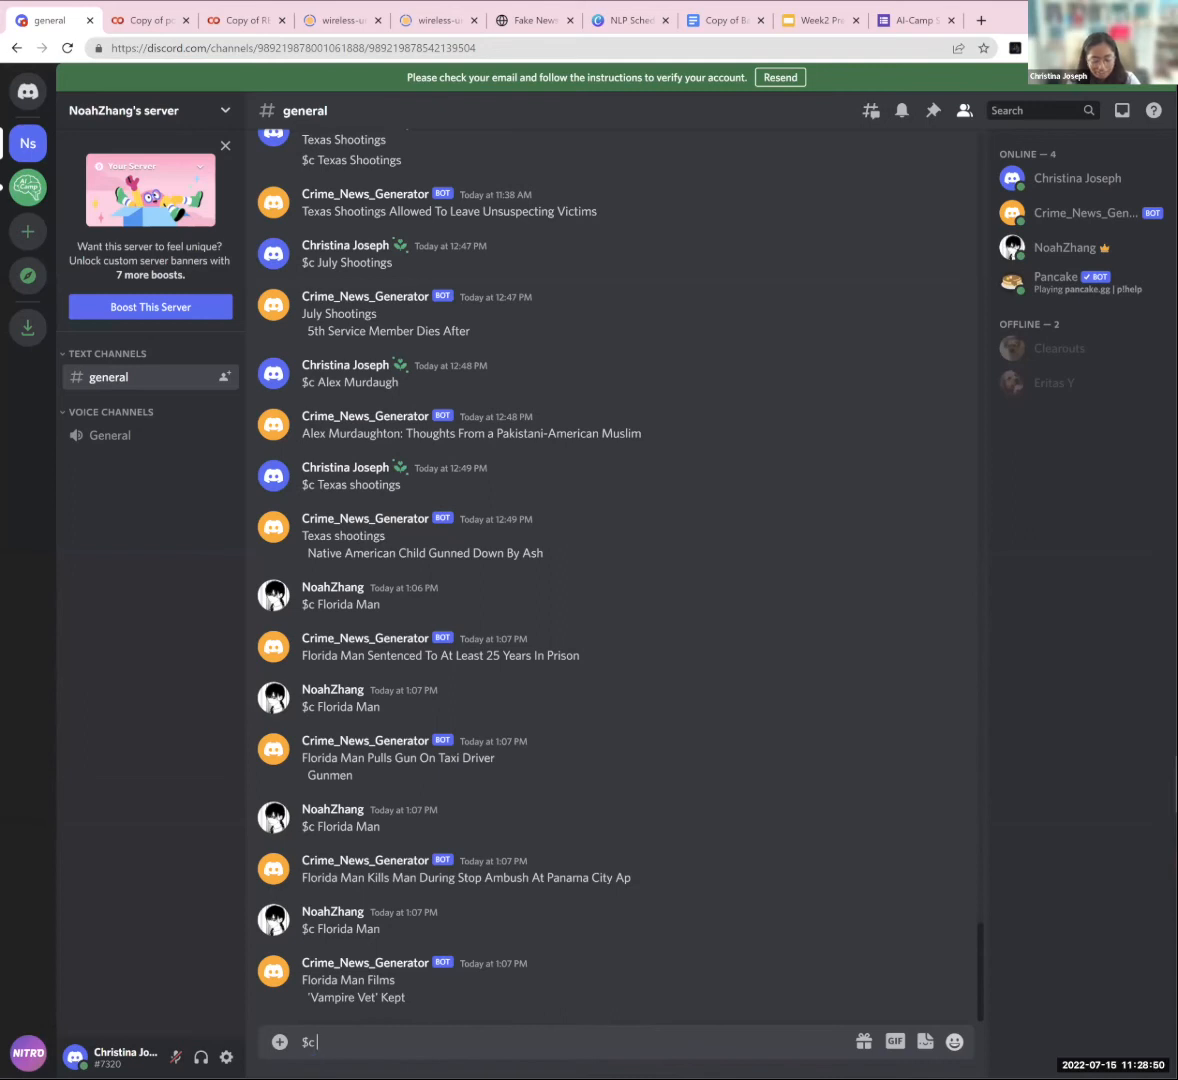
- Send the $c Dwyane "the Rock" Johnson prompt and begin another $c command
{"action": "type", "text": "Dy"}
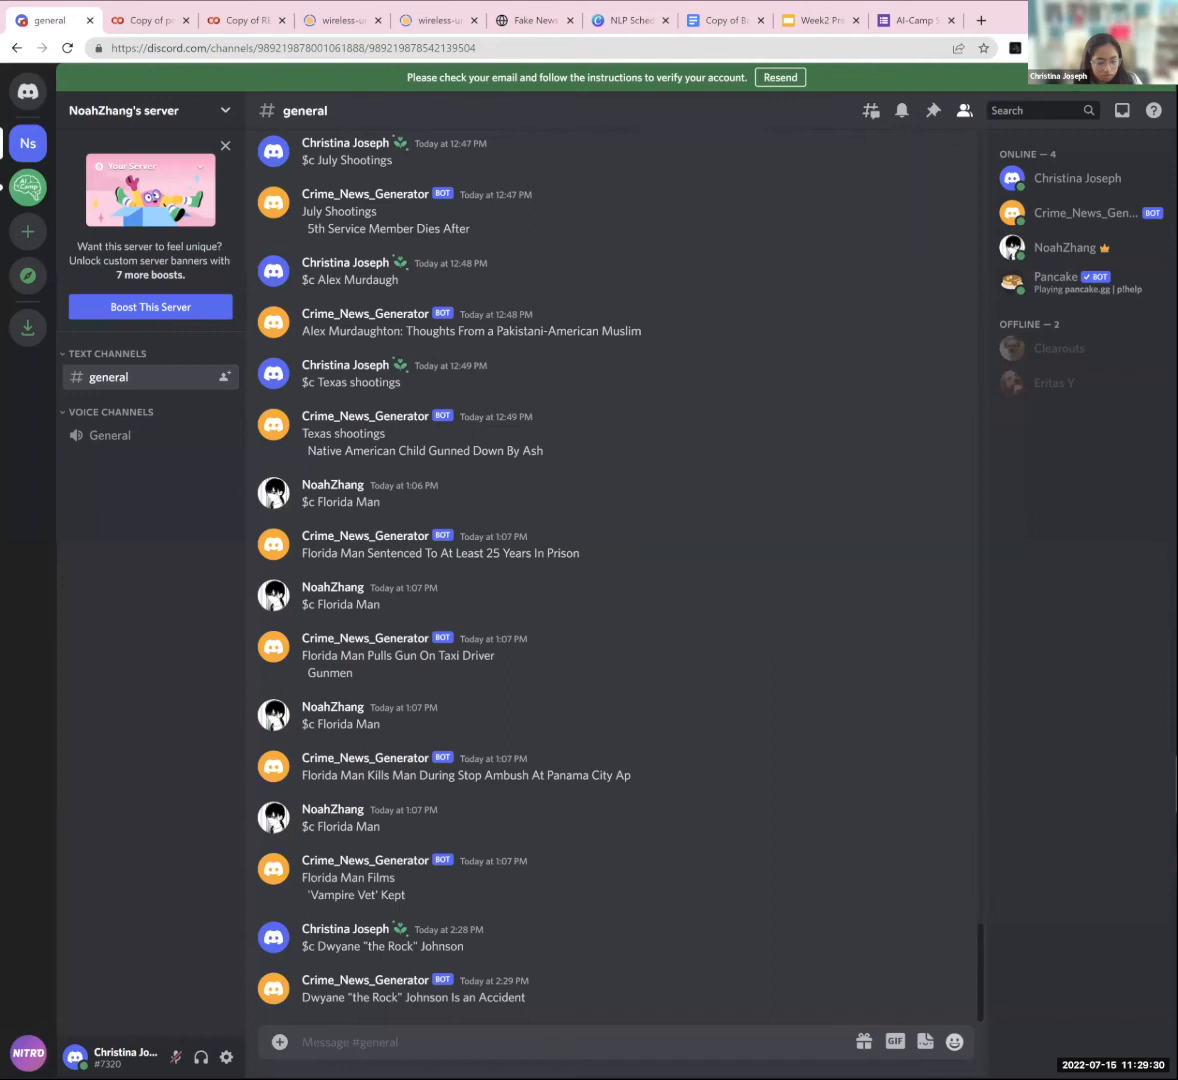
{"action": "type", "text": "$c"}
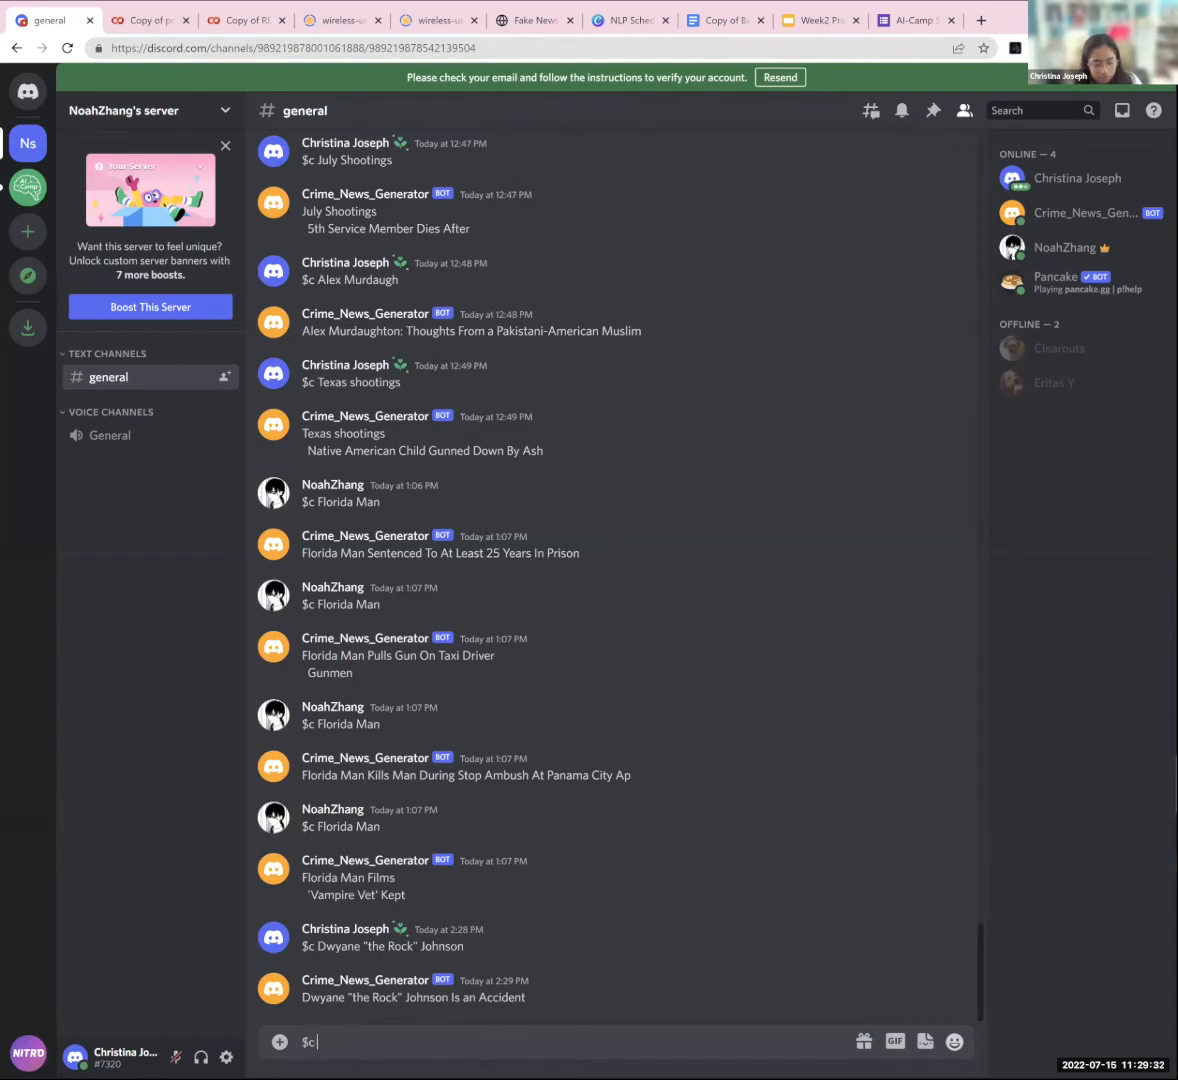
- Post "$c Washington D.C. nuked" to the crime bot in the general channel
{"action": "type", "text": "Washington D.C. nuked"}
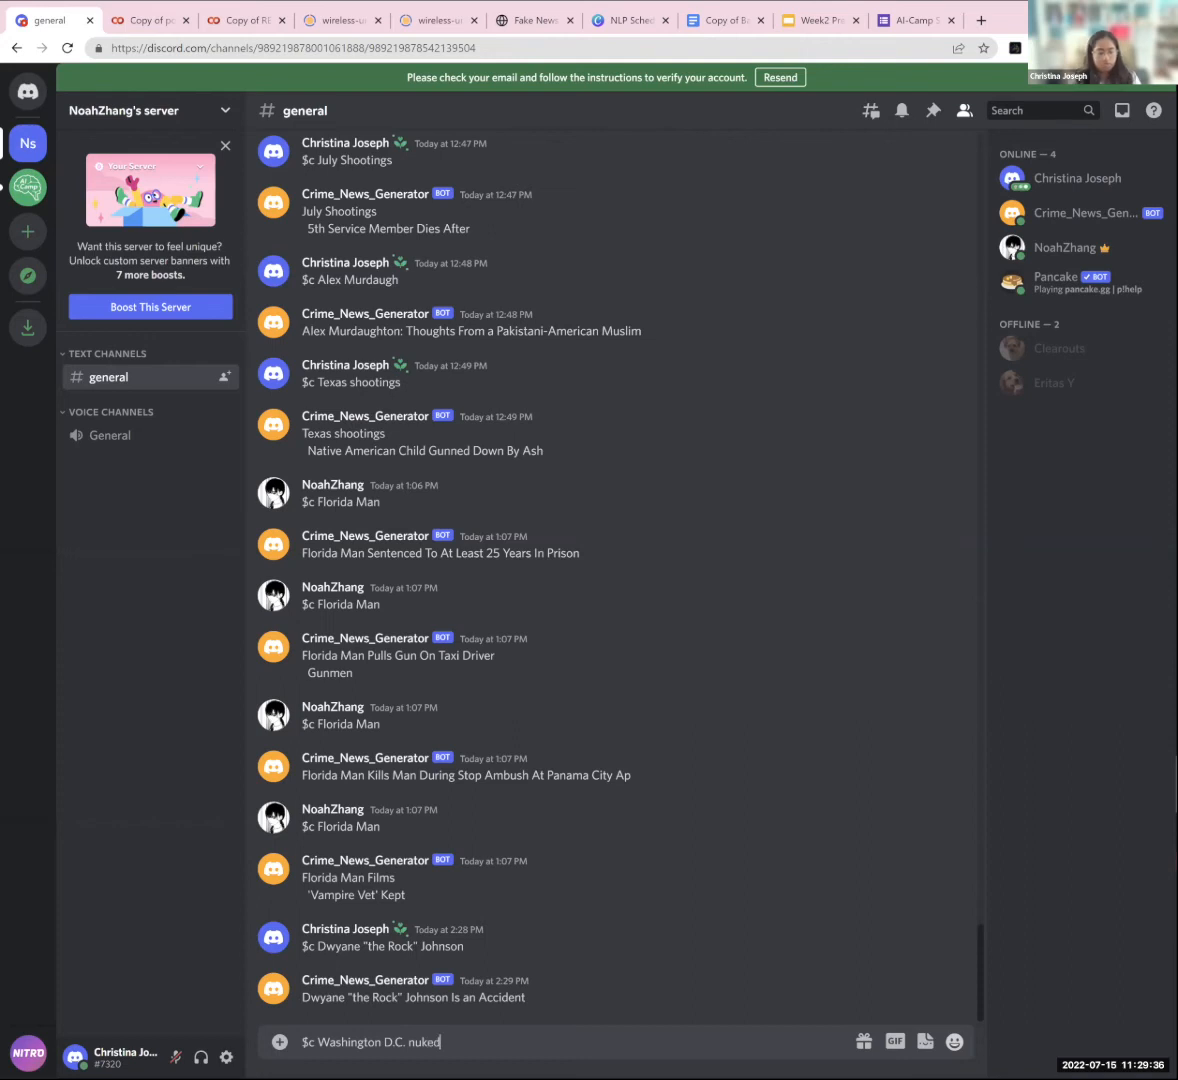
{"action": "key", "text": "Enter"}
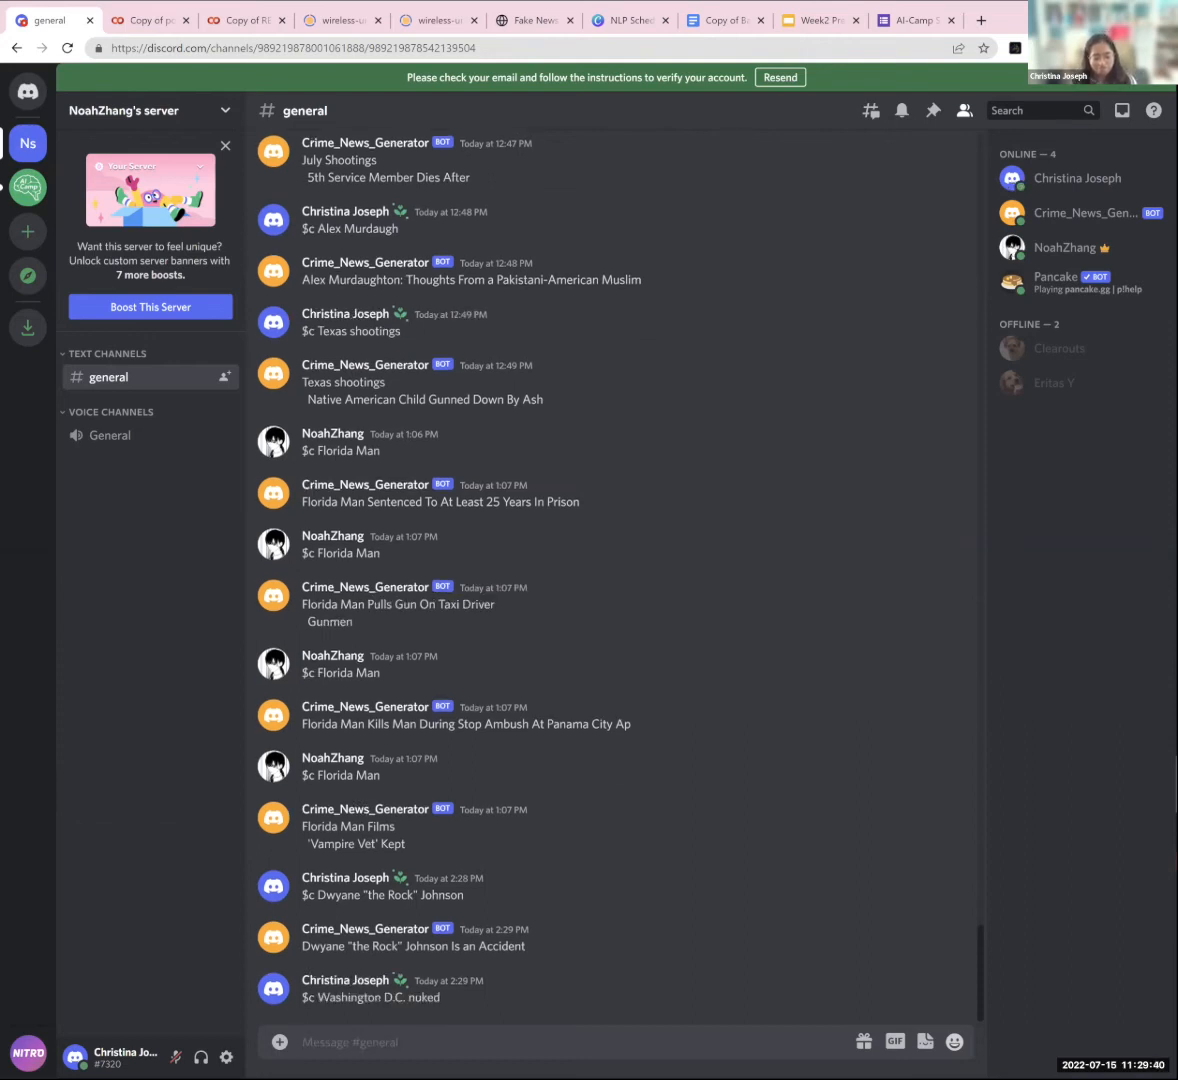
{"action": "scroll", "scroll_direction": "down", "scroll_amount": 3}
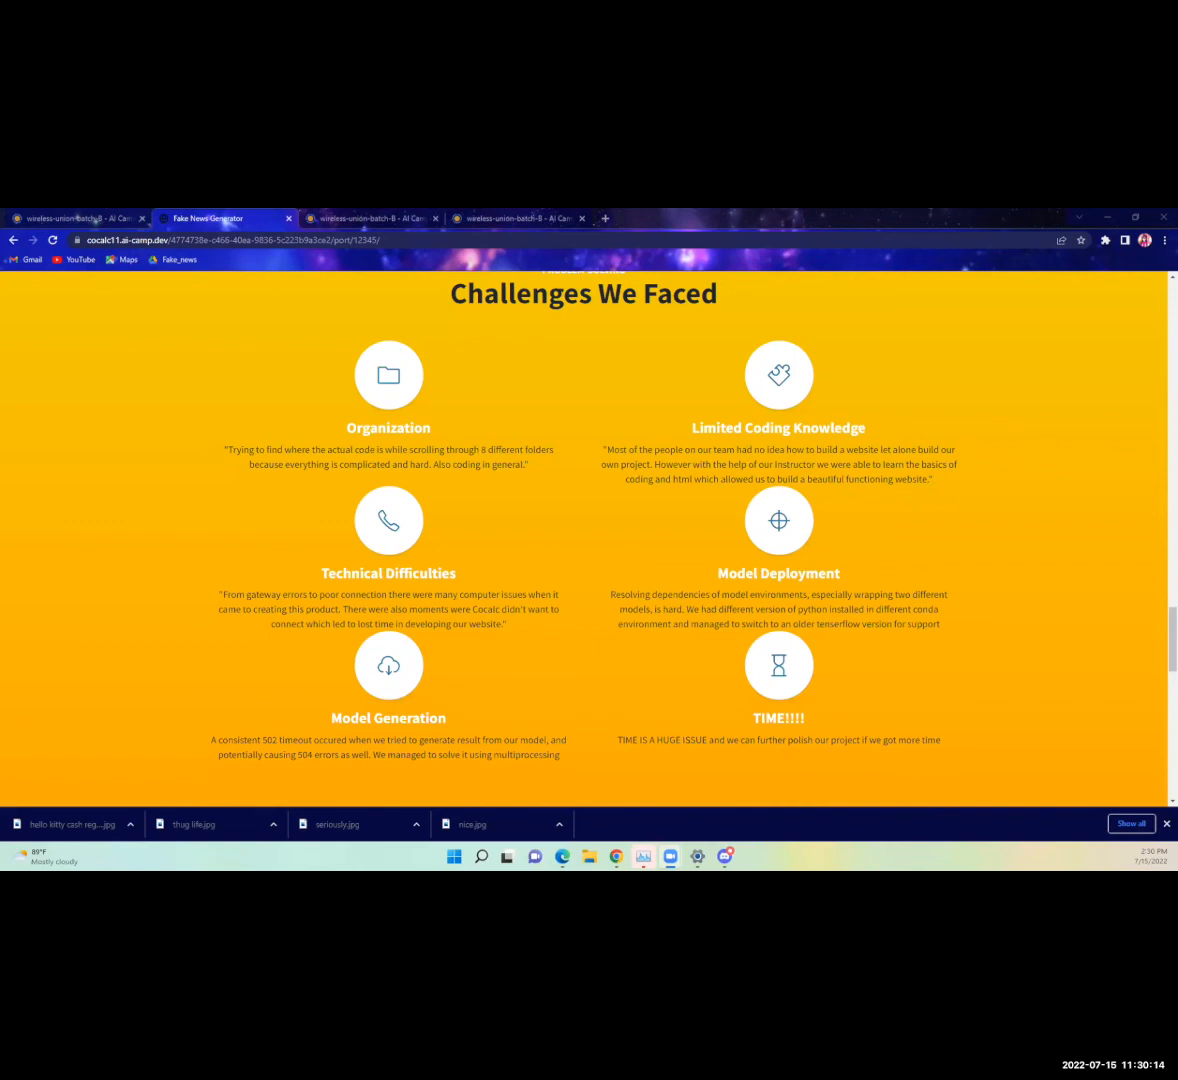
{"action": "mouse_move", "coordinate": [40, 519]}
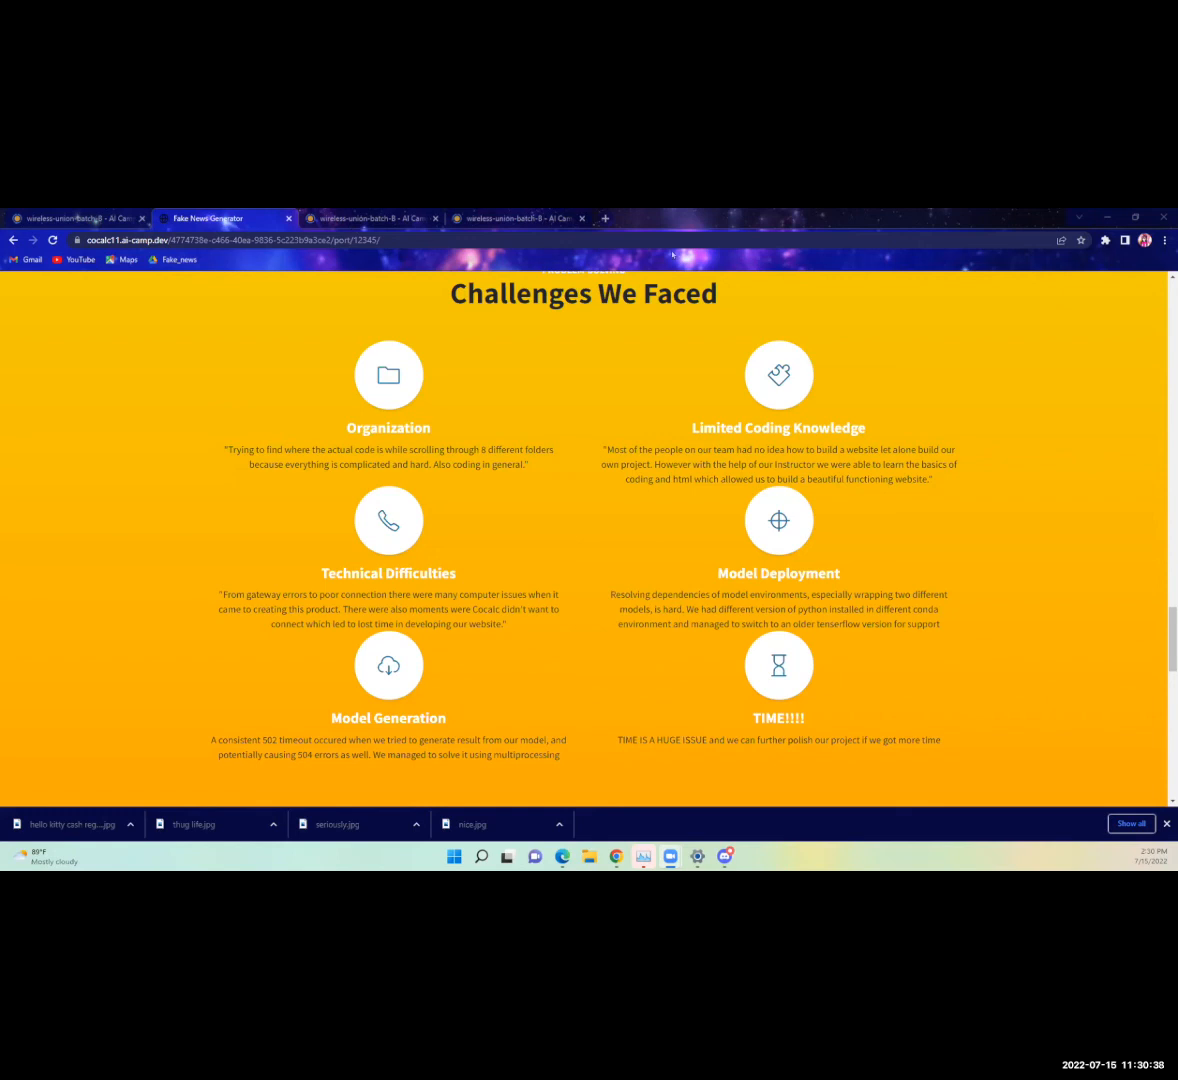
- Scroll the project site past Challenges We Faced toward the About Us team section
{"action": "scroll", "scroll_direction": "down", "scroll_amount": 3}
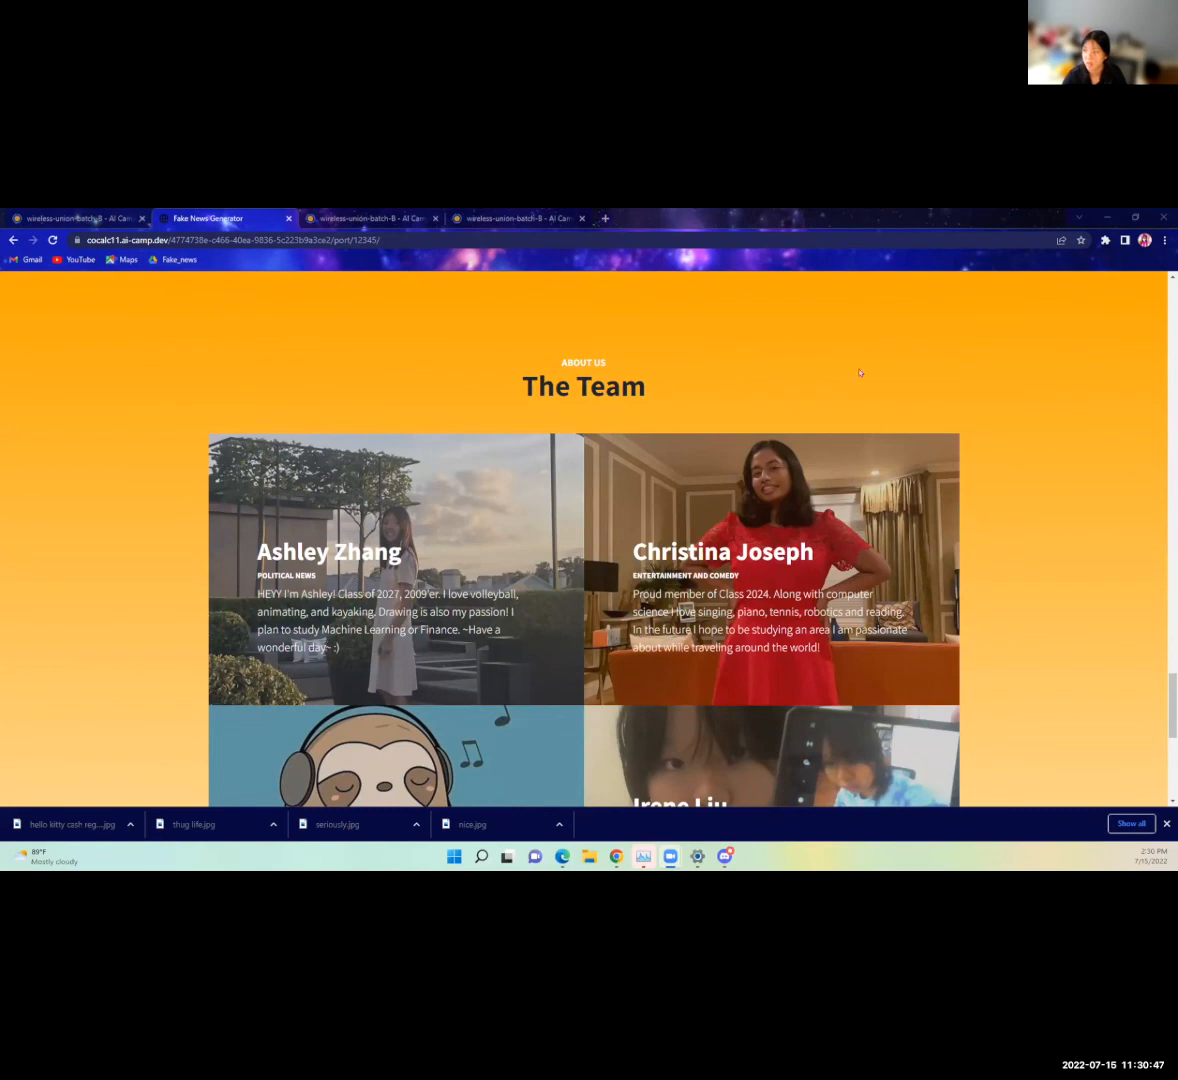
{"action": "scroll", "scroll_direction": "down", "scroll_amount": 3}
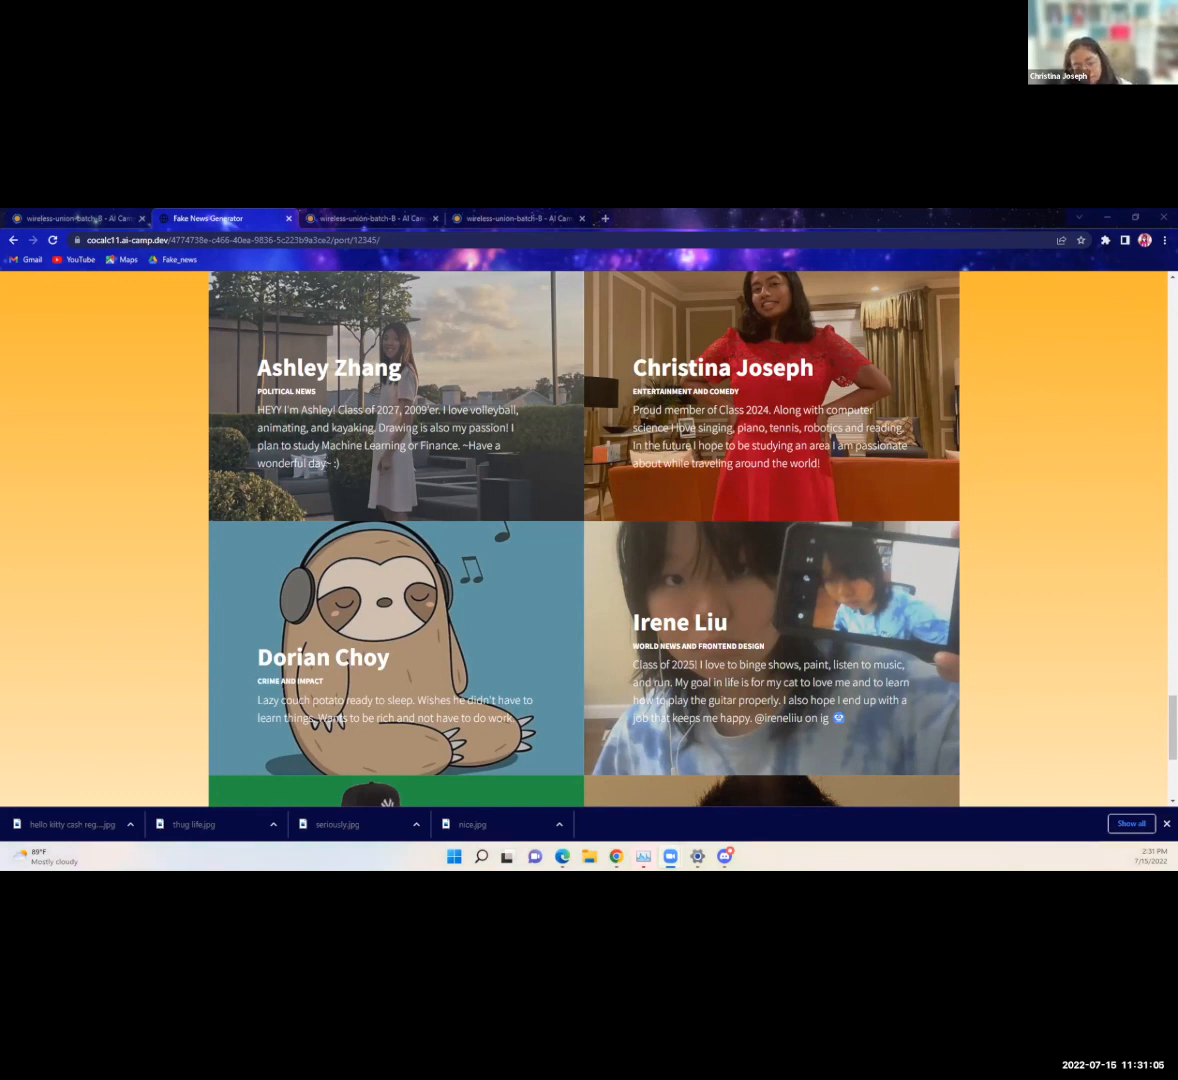
{"action": "mouse_move", "coordinate": [103, 560]}
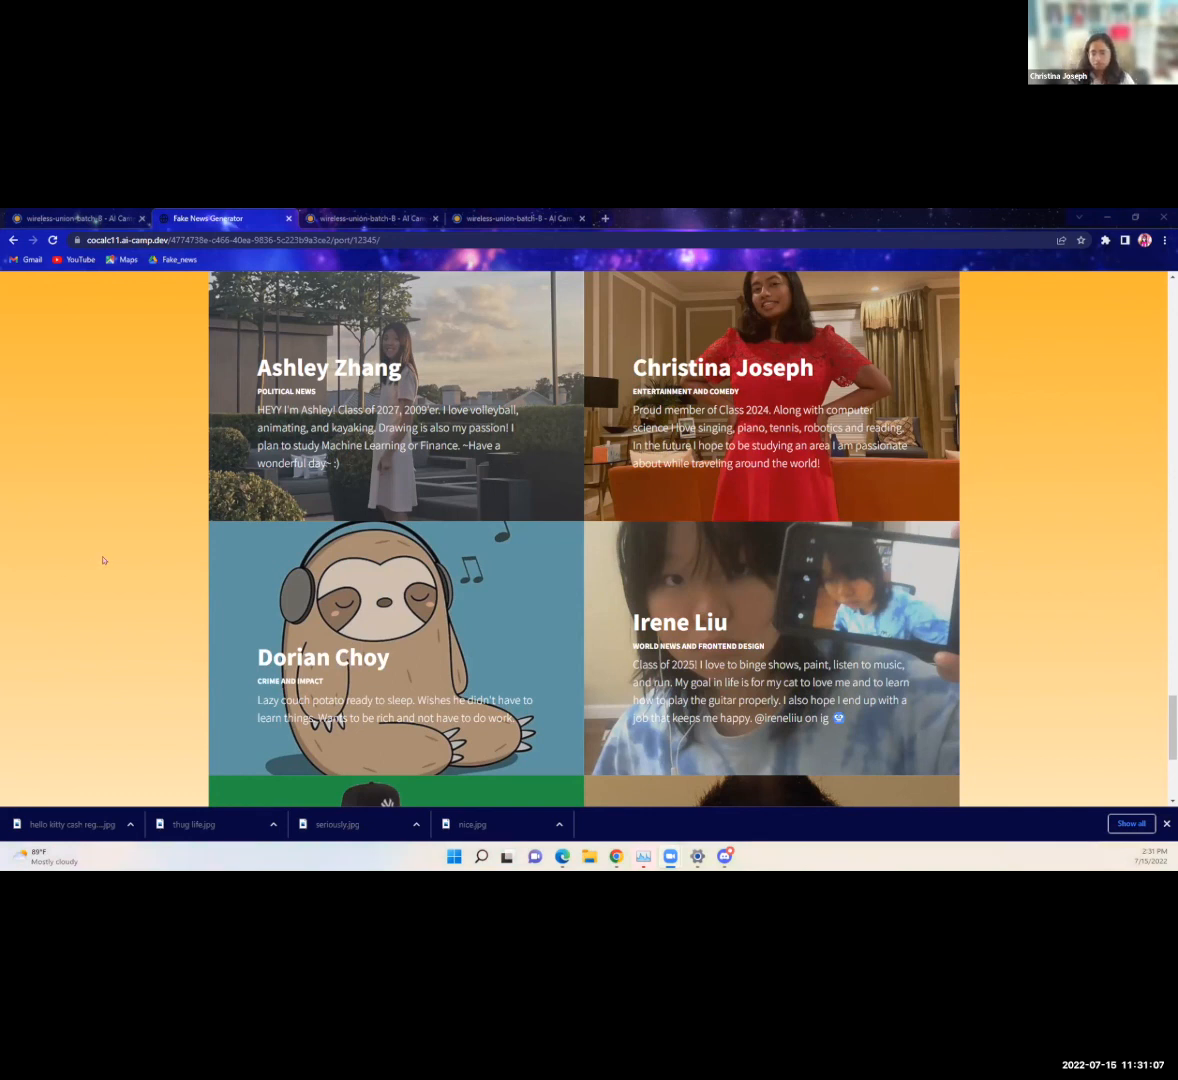
{"action": "scroll", "scroll_direction": "down", "scroll_amount": 3}
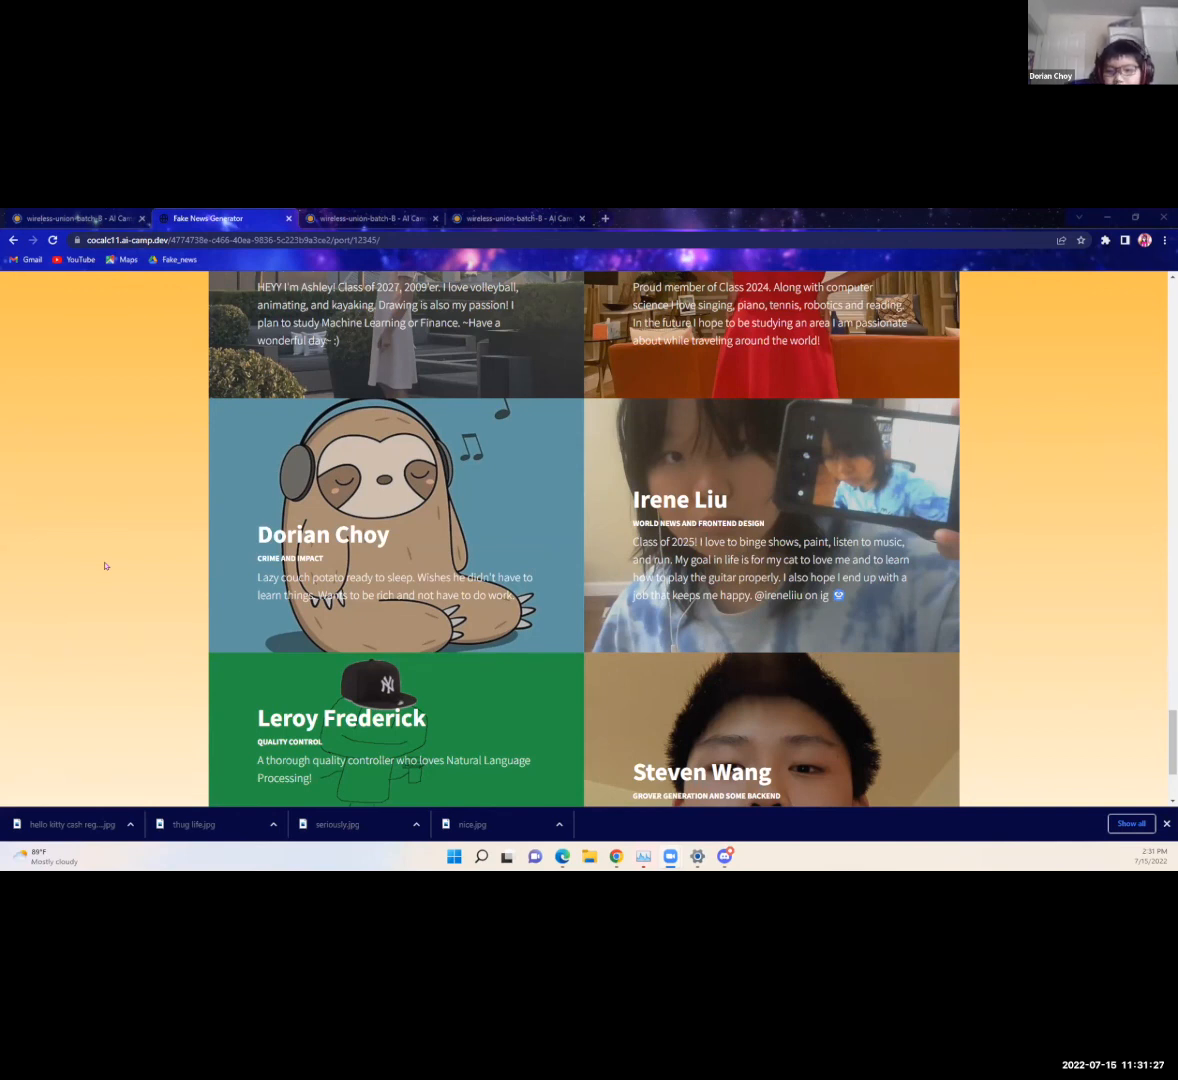
{"action": "scroll", "scroll_direction": "down", "scroll_amount": 3}
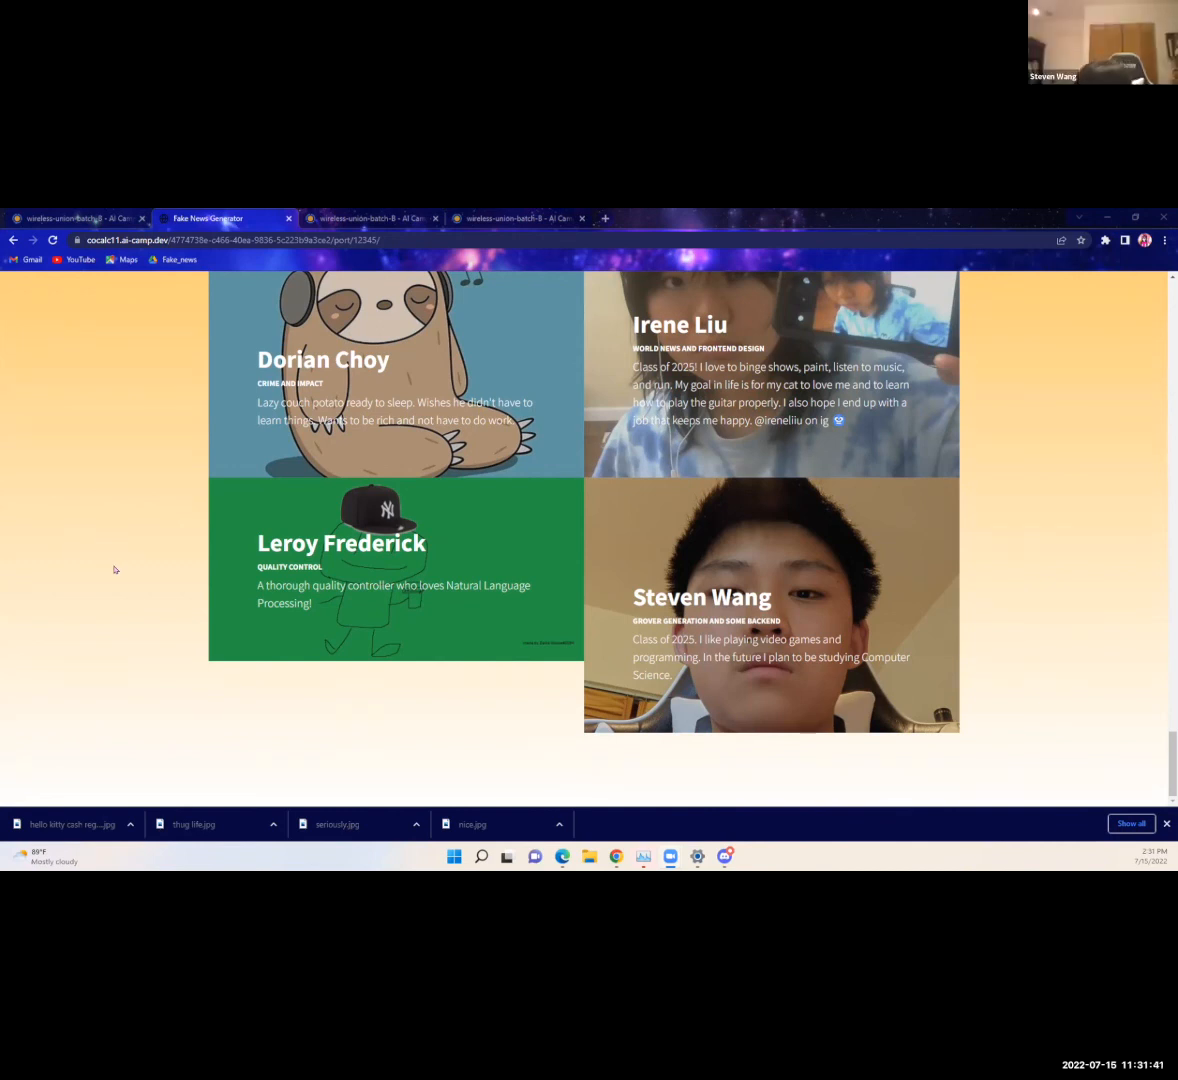
{"action": "mouse_move", "coordinate": [118, 569]}
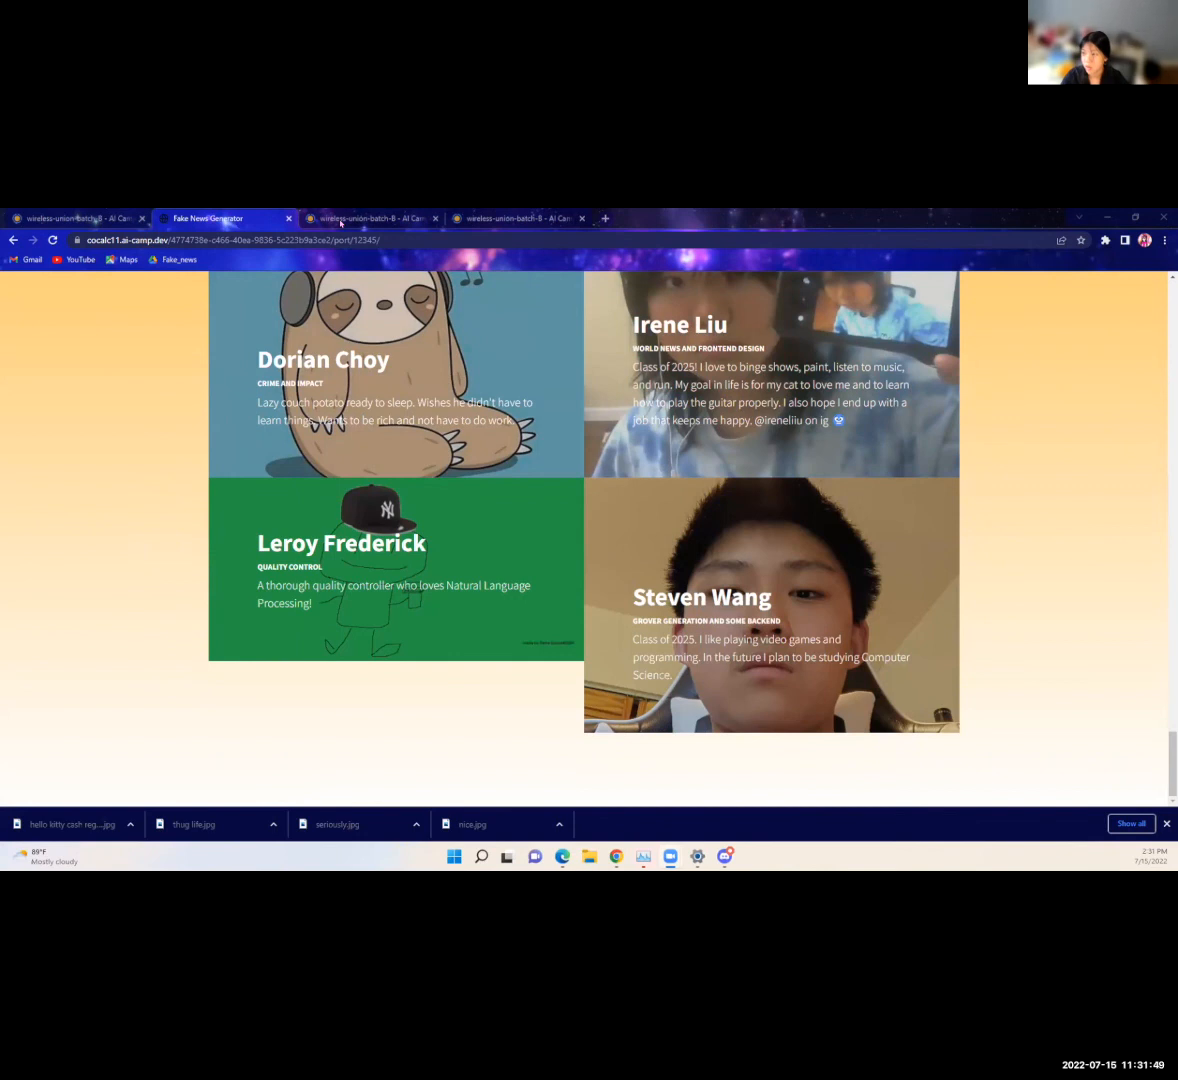
{"action": "mouse_move", "coordinate": [24, 402]}
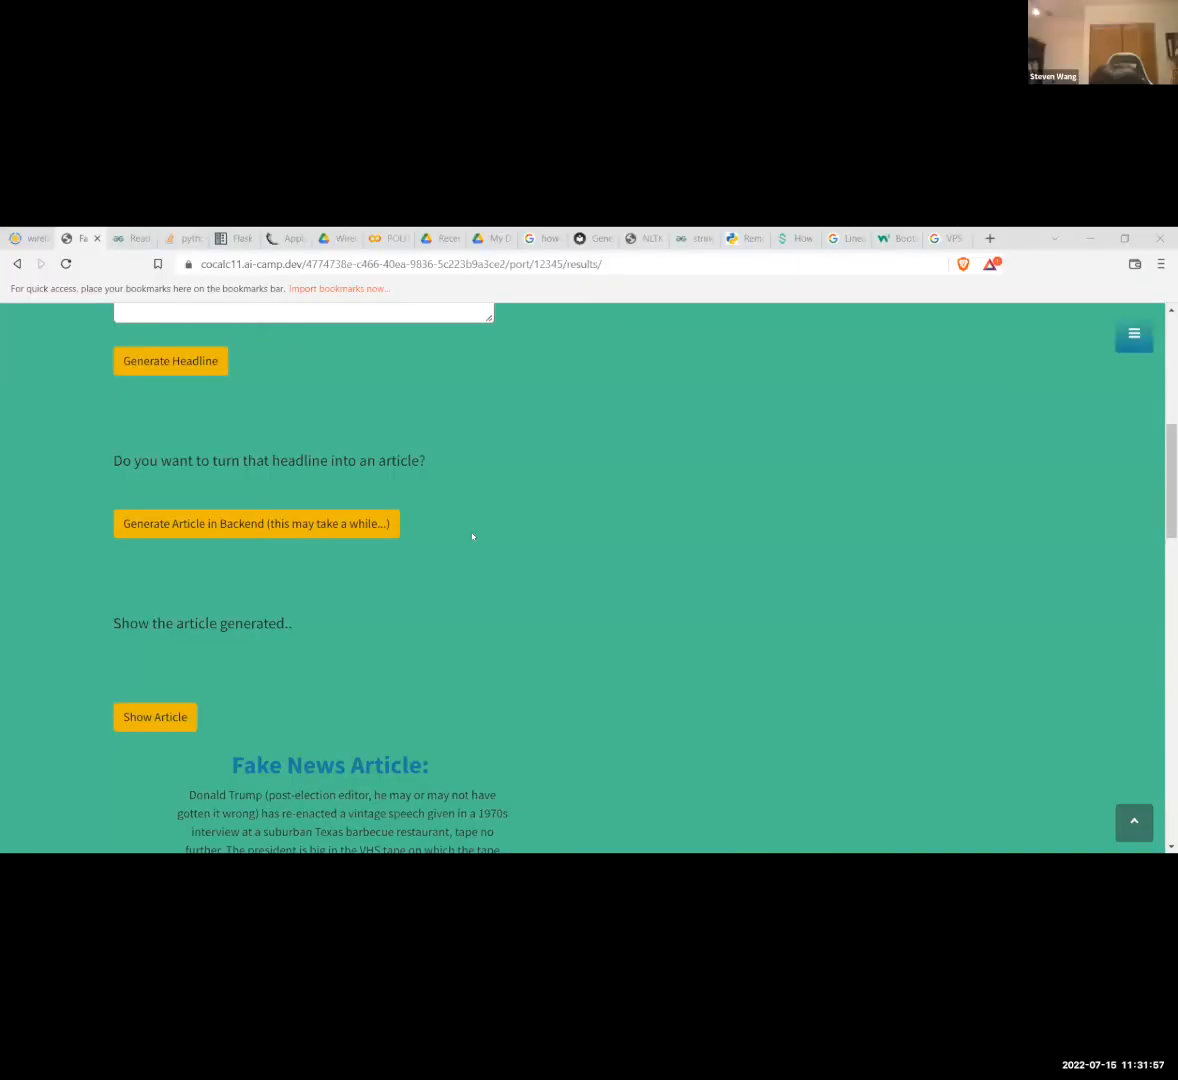
- Scroll the results page to read the full Donald Trump fake news article
{"action": "scroll", "scroll_direction": "up", "scroll_amount": 3}
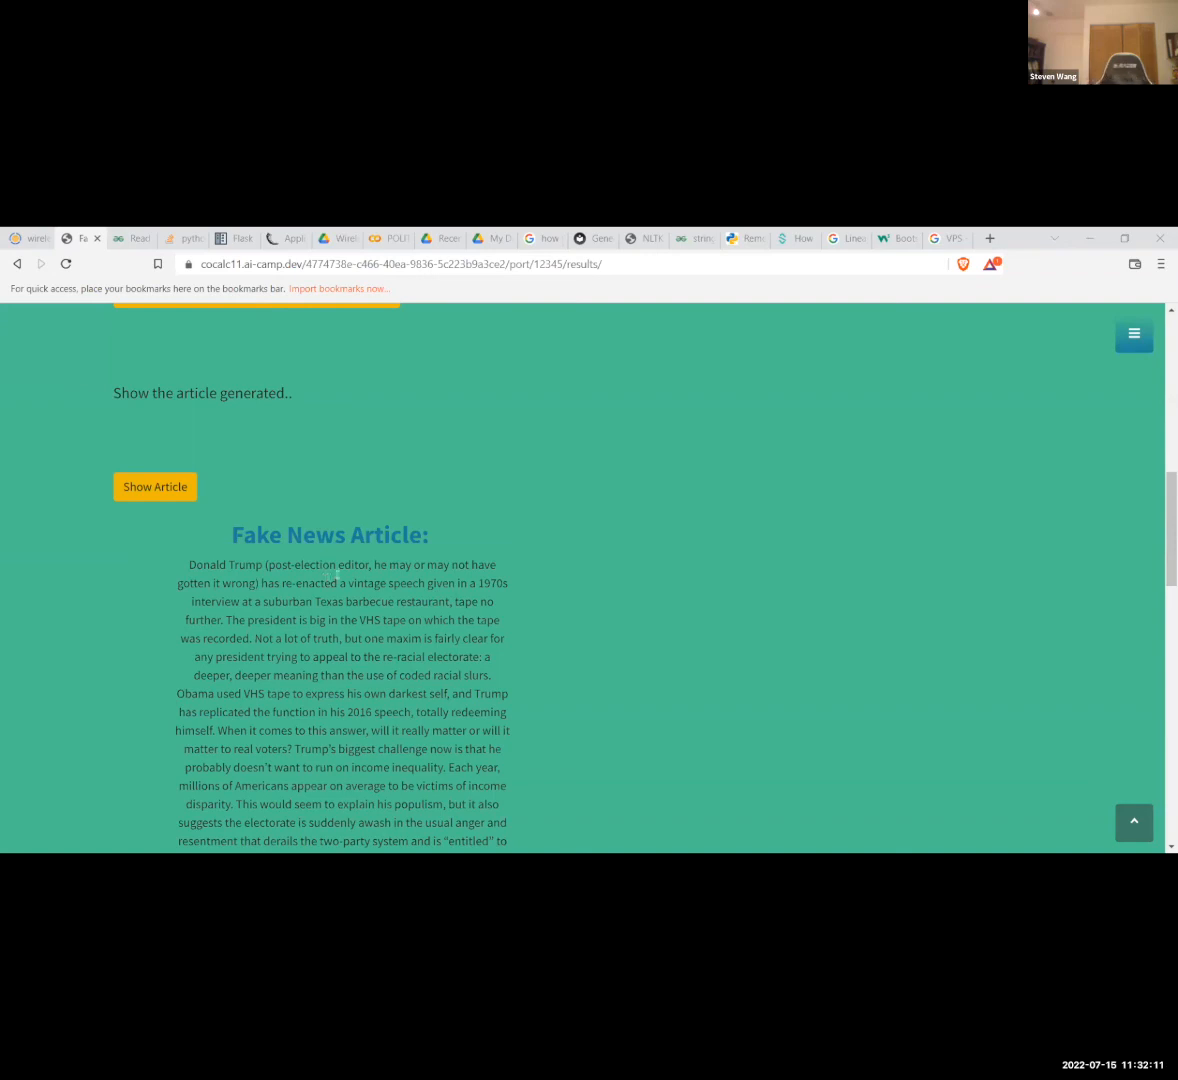
{"action": "scroll", "scroll_direction": "down", "scroll_amount": 3}
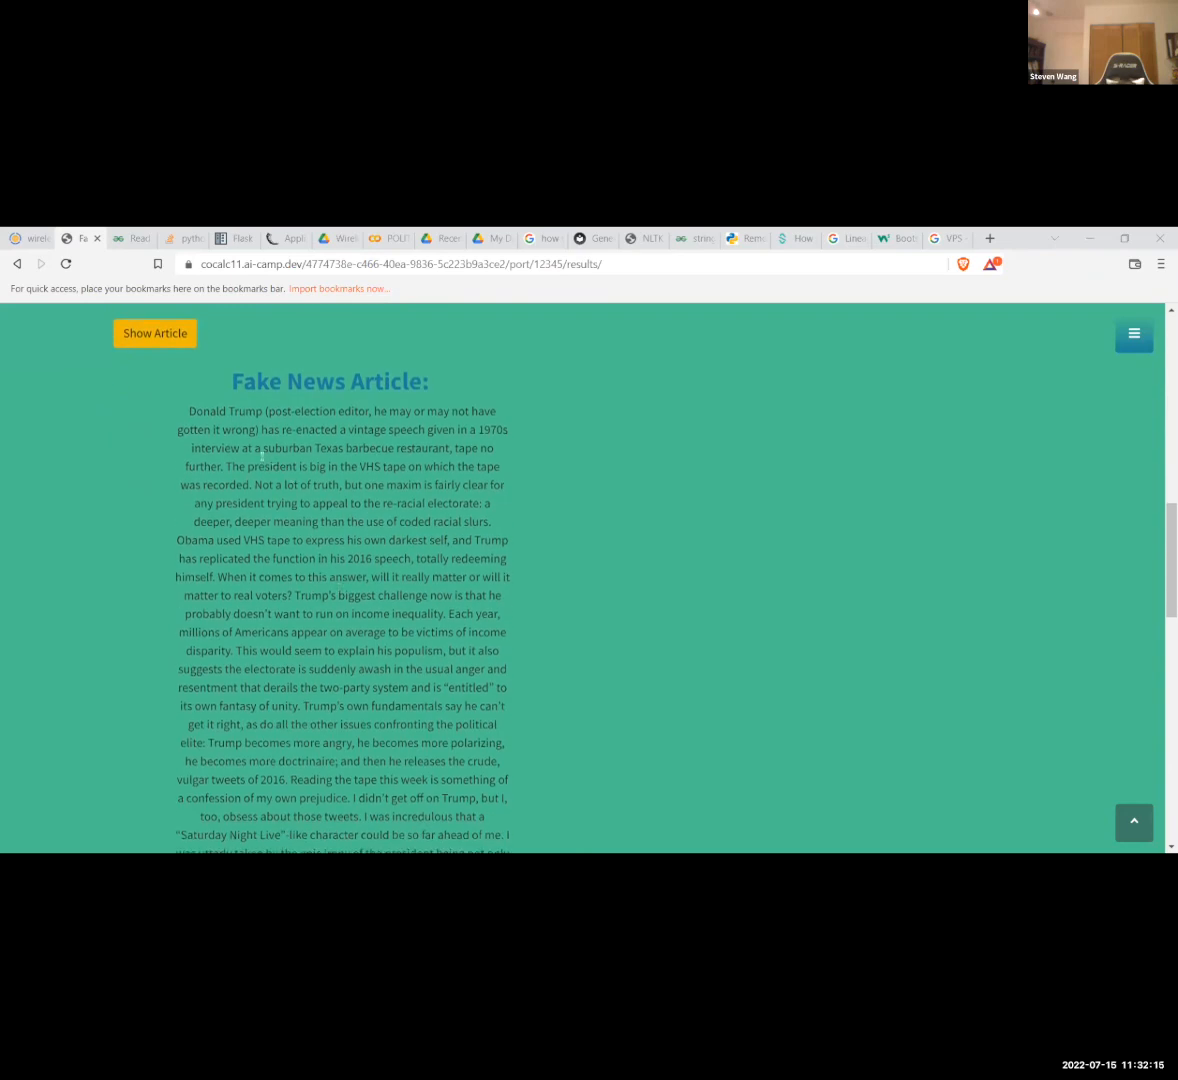
{"action": "scroll", "scroll_direction": "down", "scroll_amount": 3}
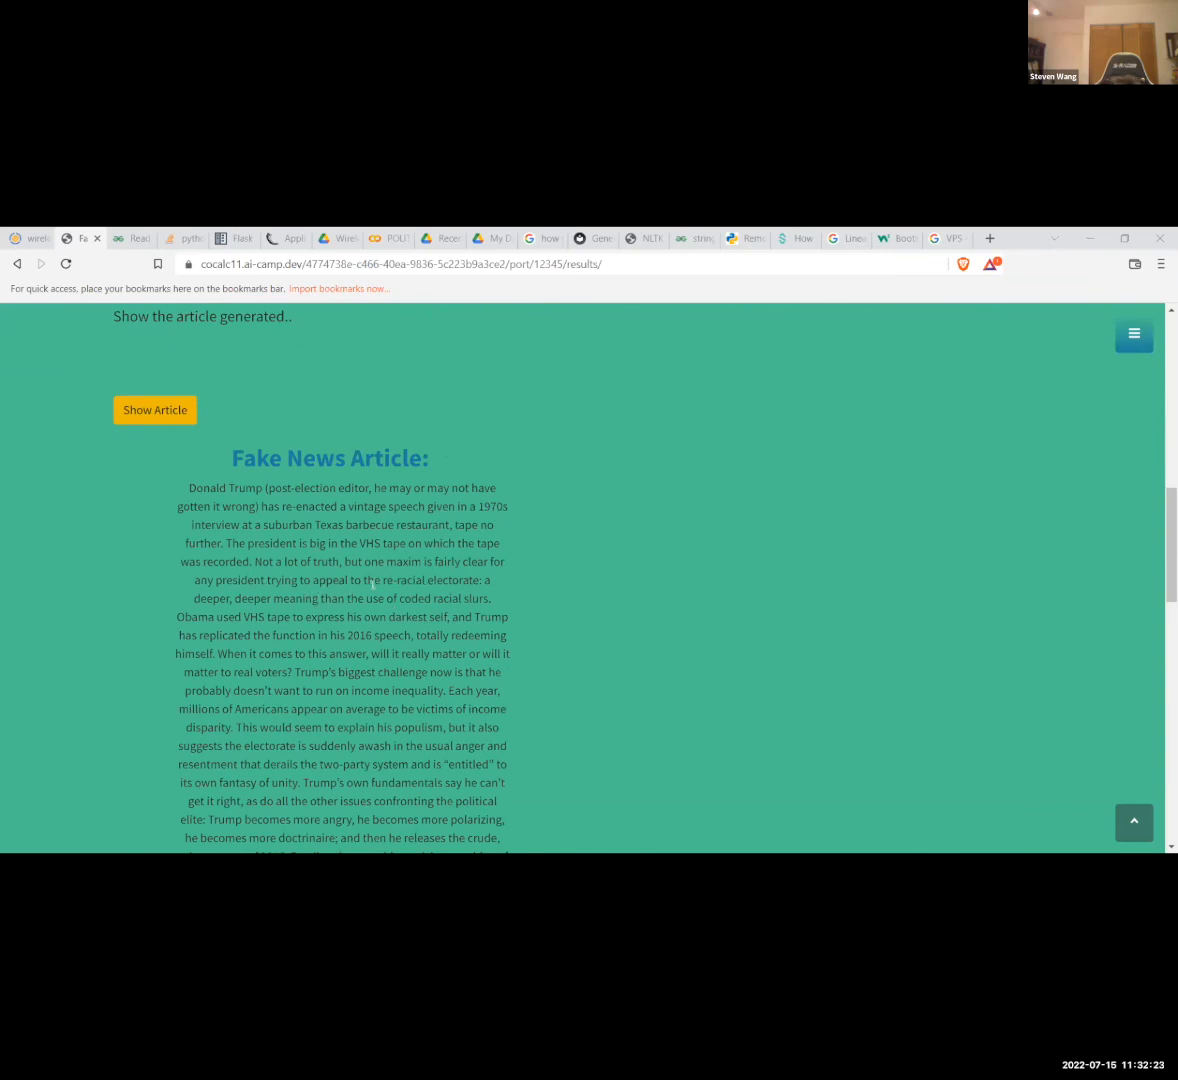
{"action": "mouse_move", "coordinate": [342, 543]}
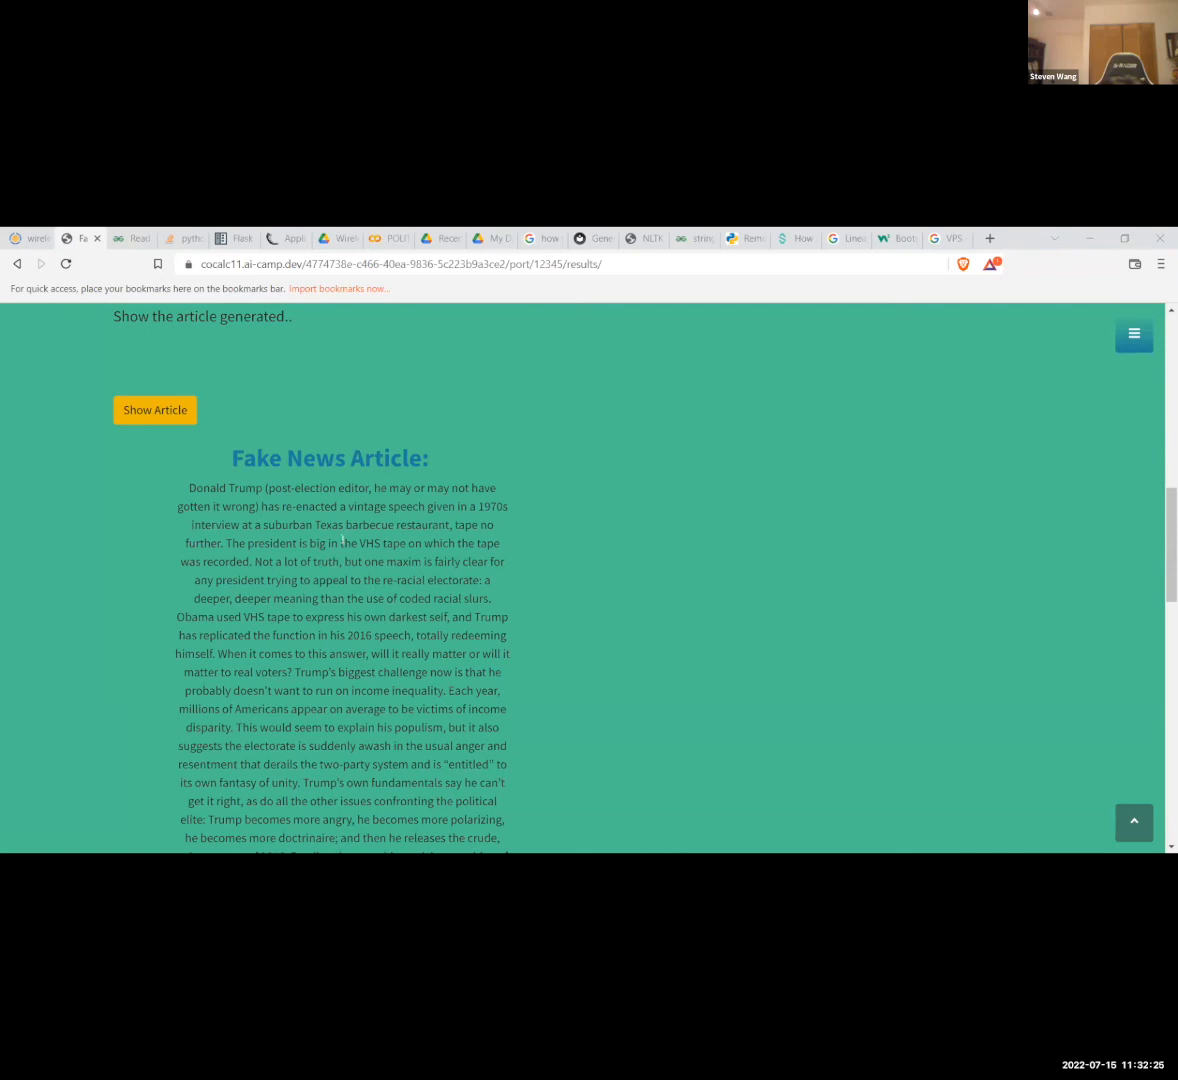